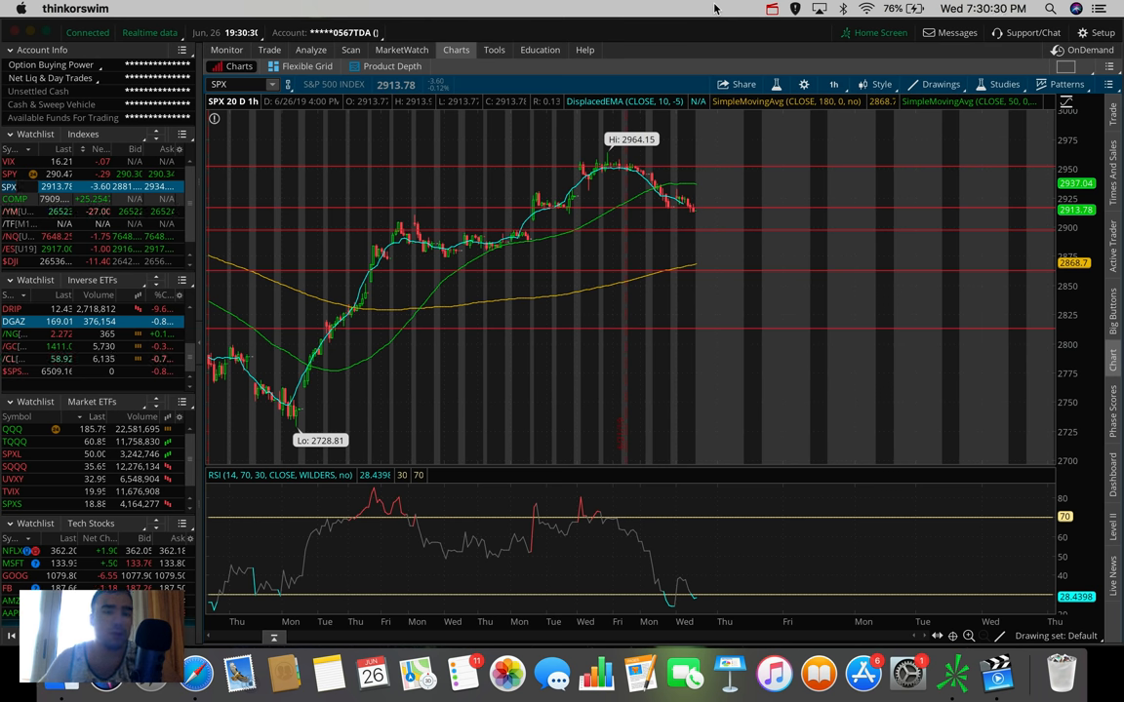
pyautogui.moveTo(431, 8)
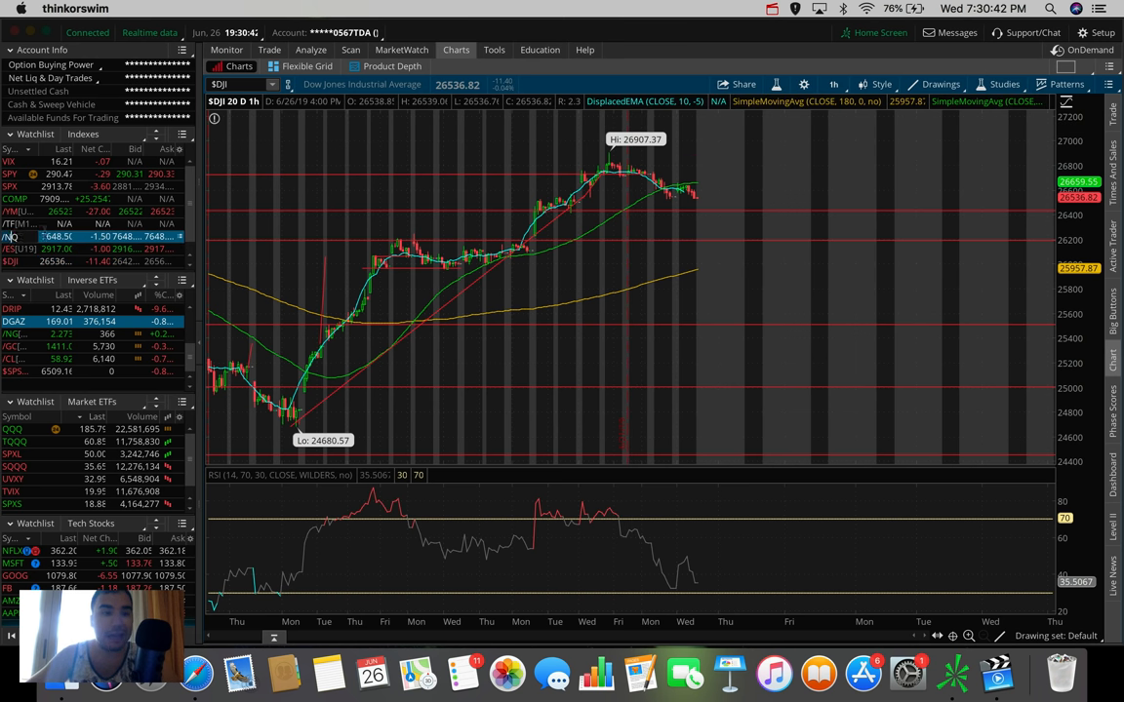
# Show the Nasdaq 100 futures chart, then the S&P 500 on 5 D : 5m
pyautogui.click(12, 236)
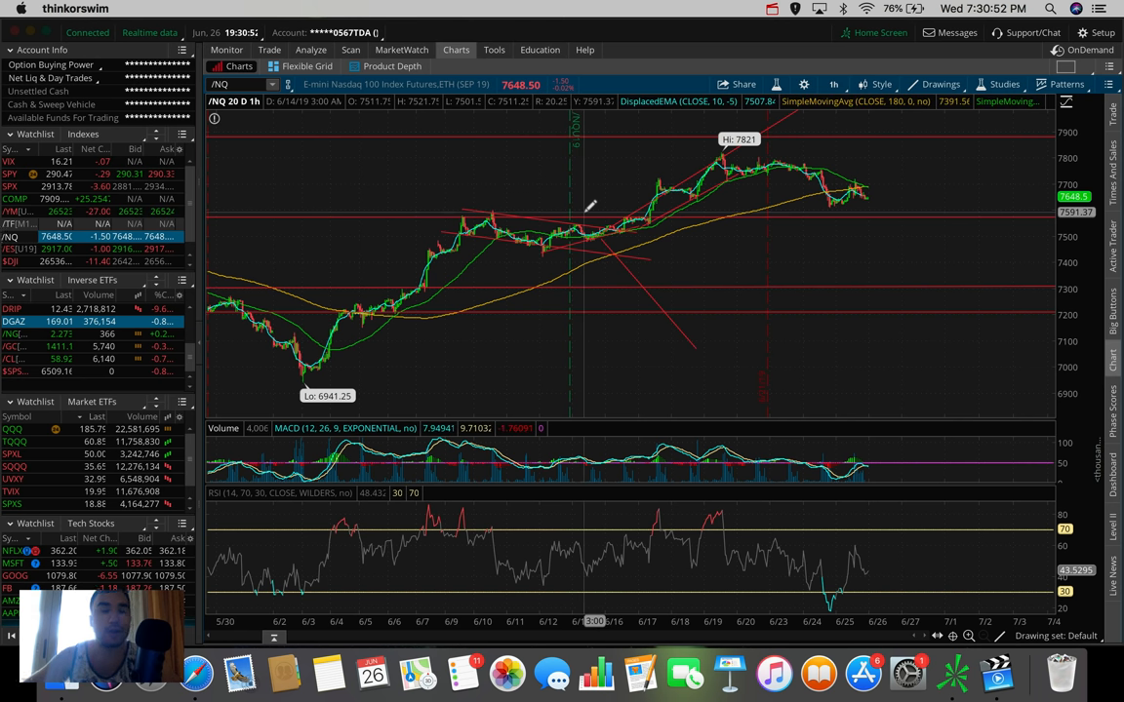
pyautogui.moveTo(613, 118)
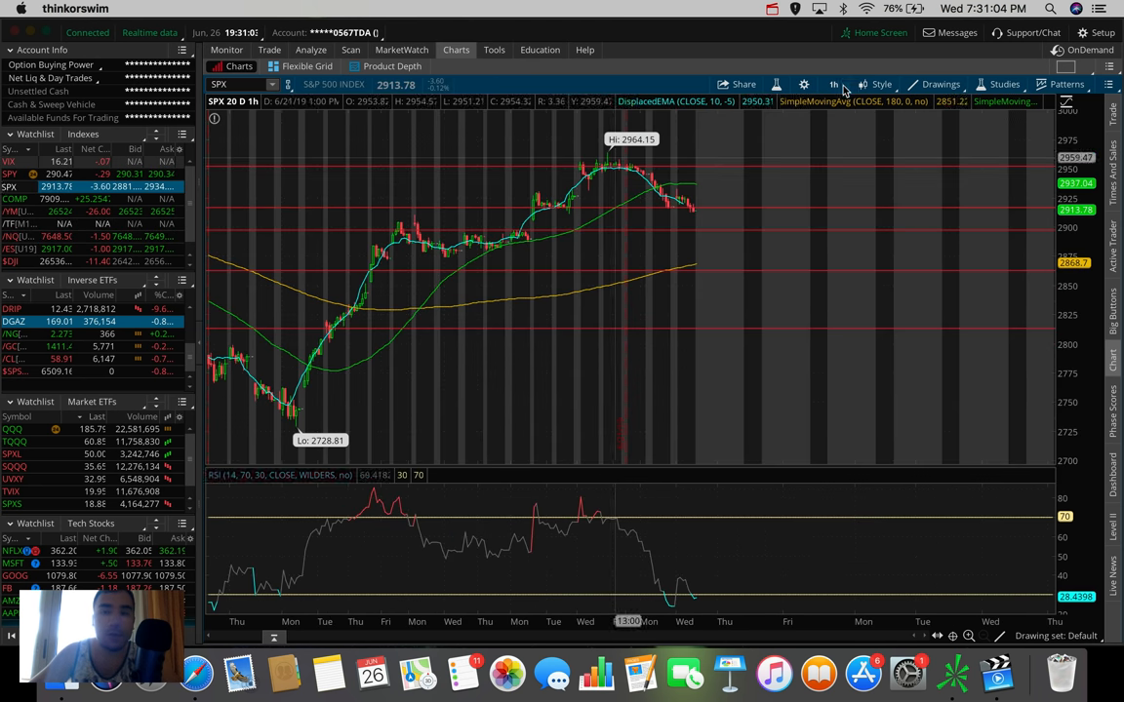
pyautogui.click(831, 82)
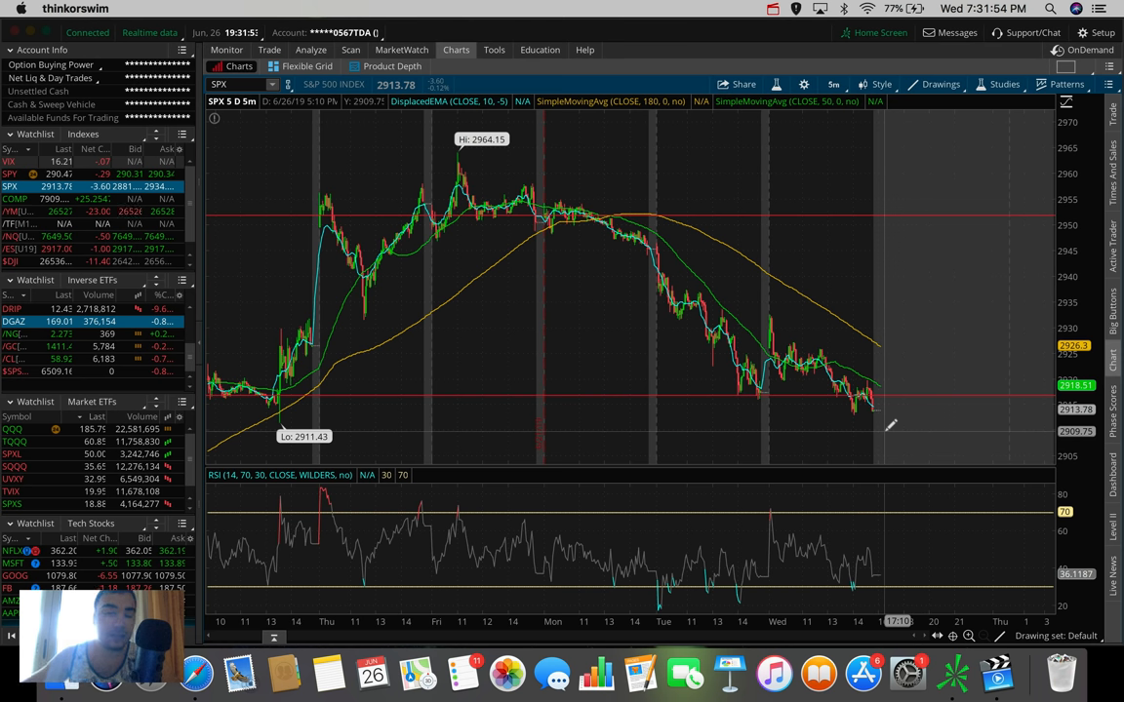
# Switch SPX to 180 D : 4h, then to a full year of daily candles
pyautogui.click(835, 84)
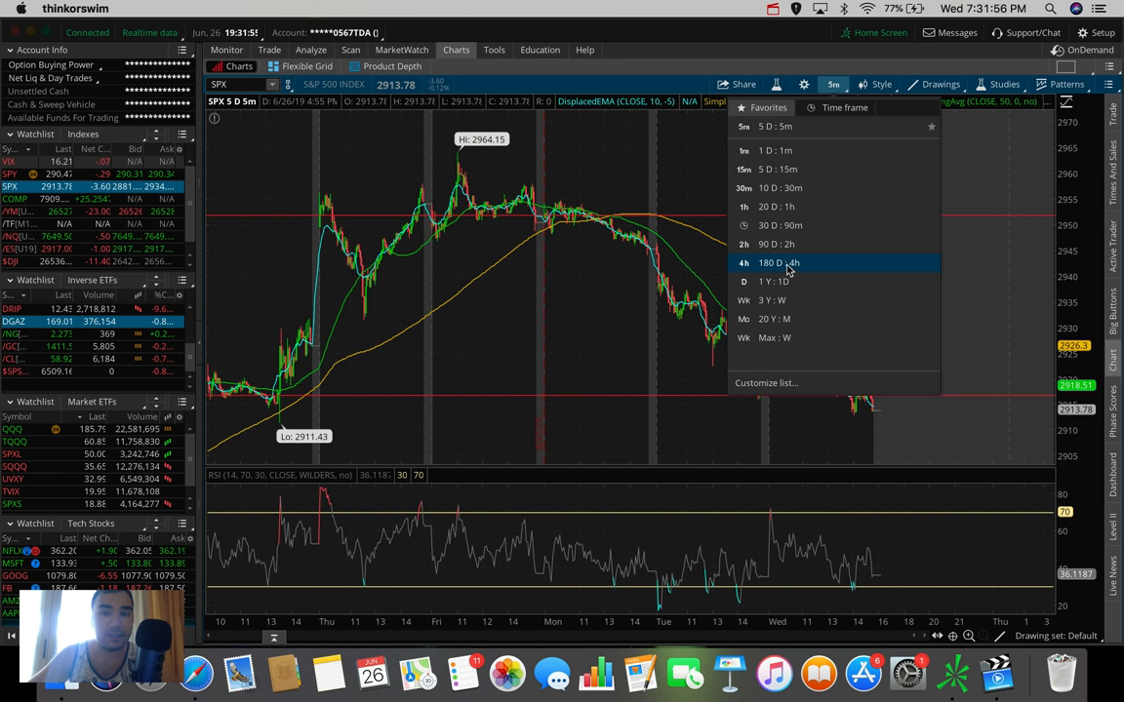
pyautogui.click(788, 262)
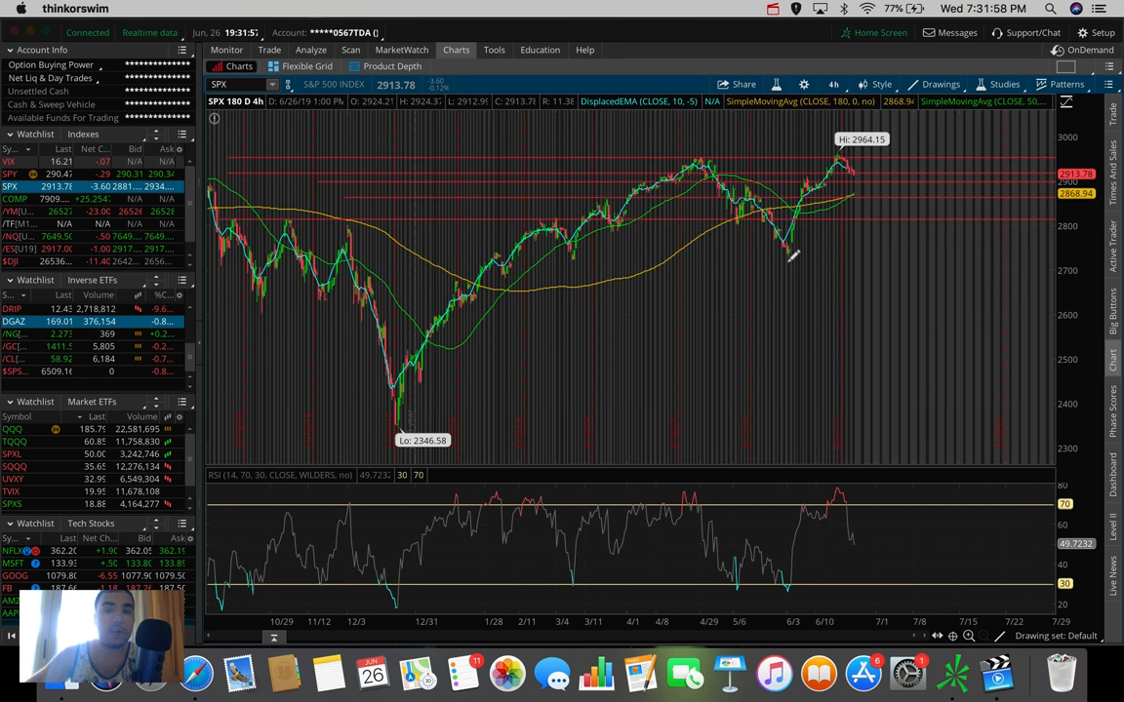
pyautogui.moveTo(706, 136)
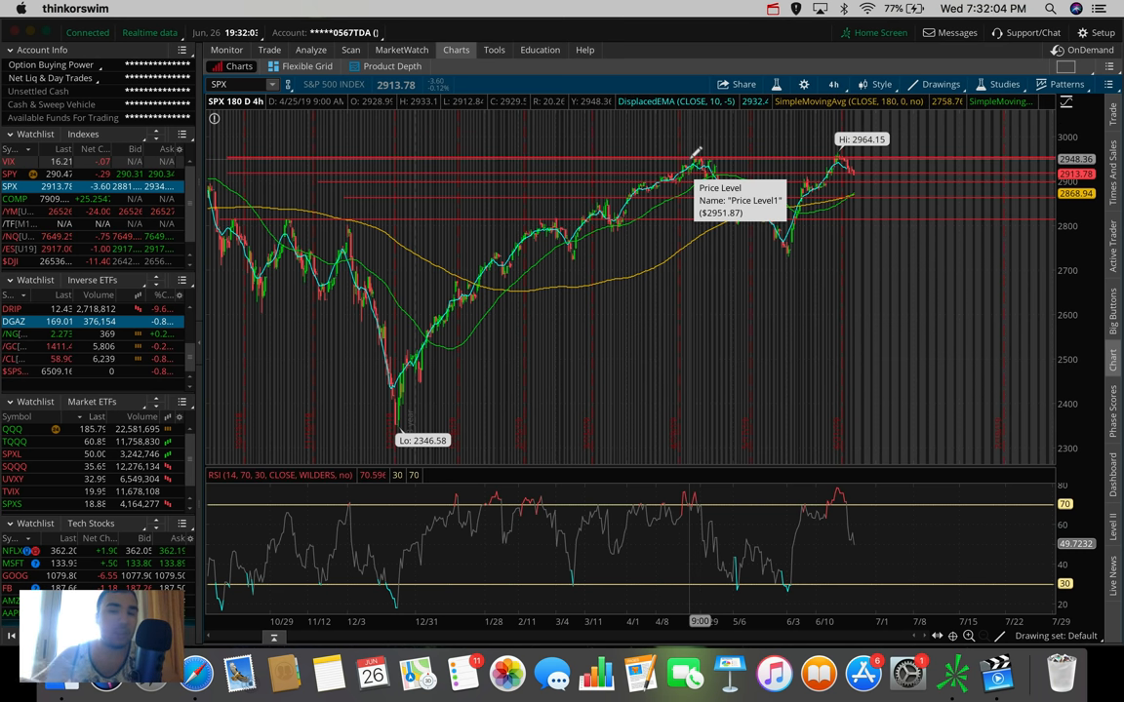
pyautogui.moveTo(829, 152)
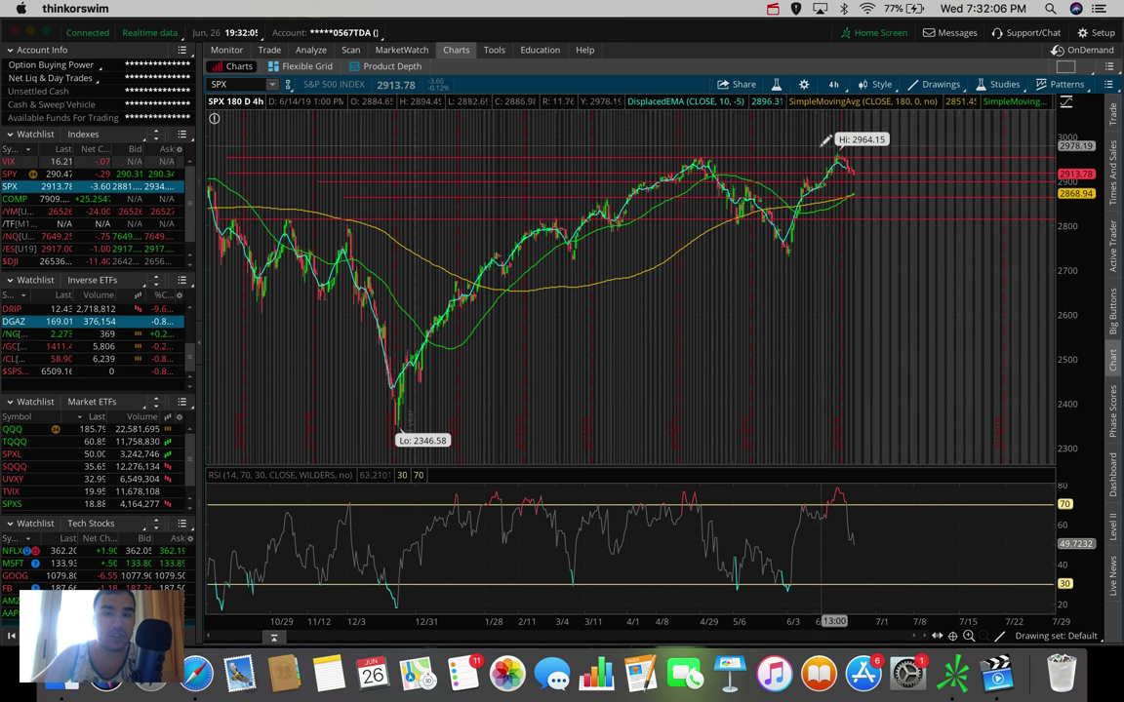
pyautogui.moveTo(695, 156)
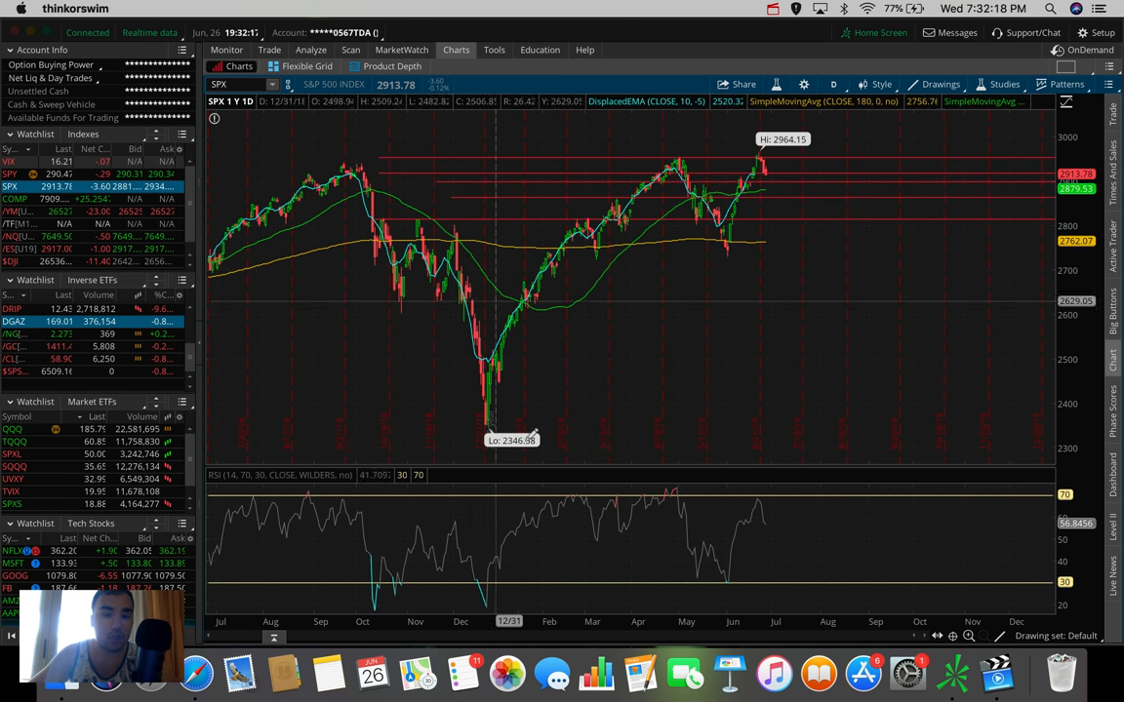
pyautogui.moveTo(355, 158)
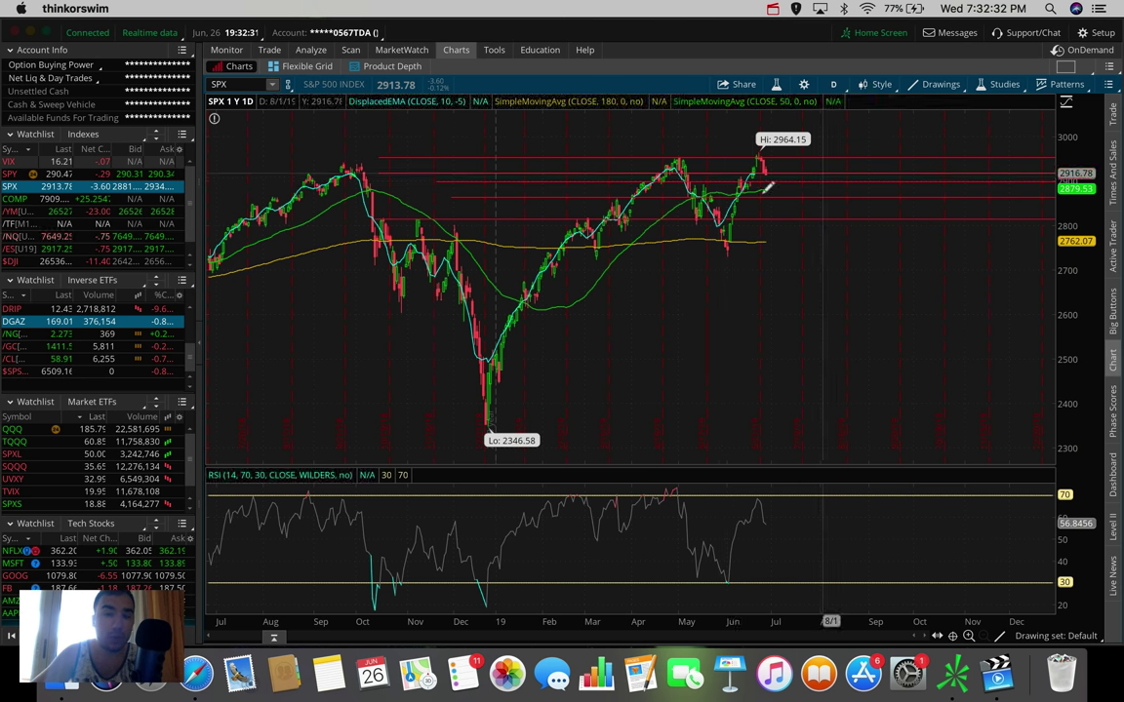
pyautogui.moveTo(790, 173)
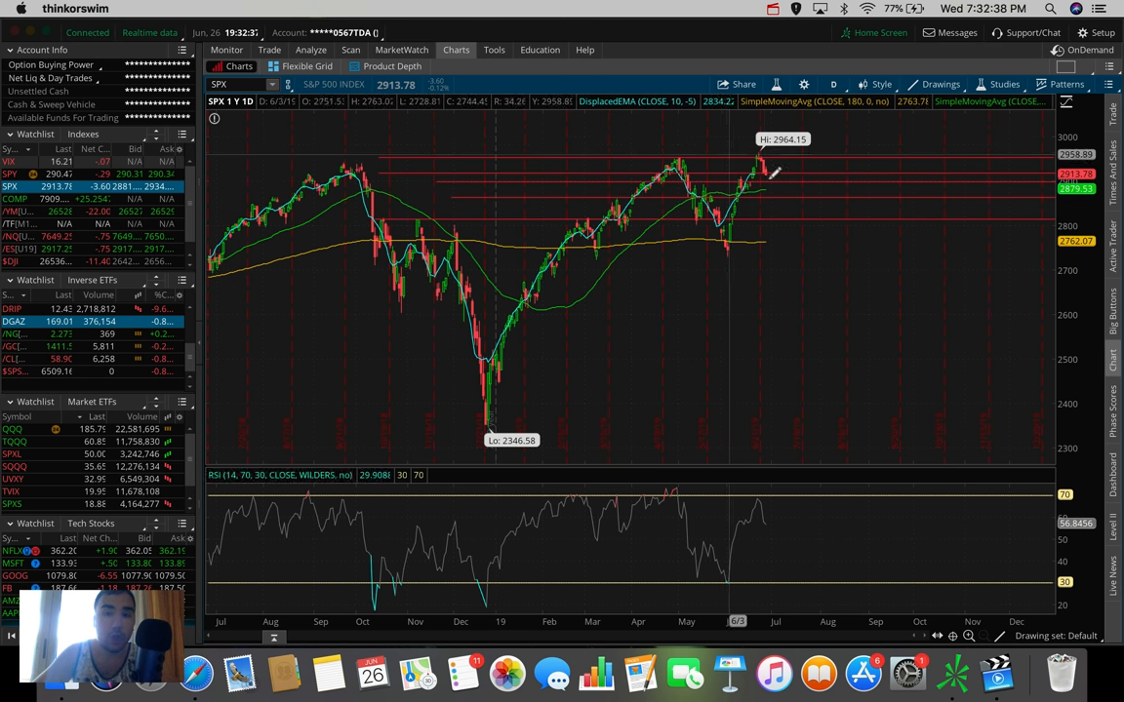
pyautogui.click(835, 83)
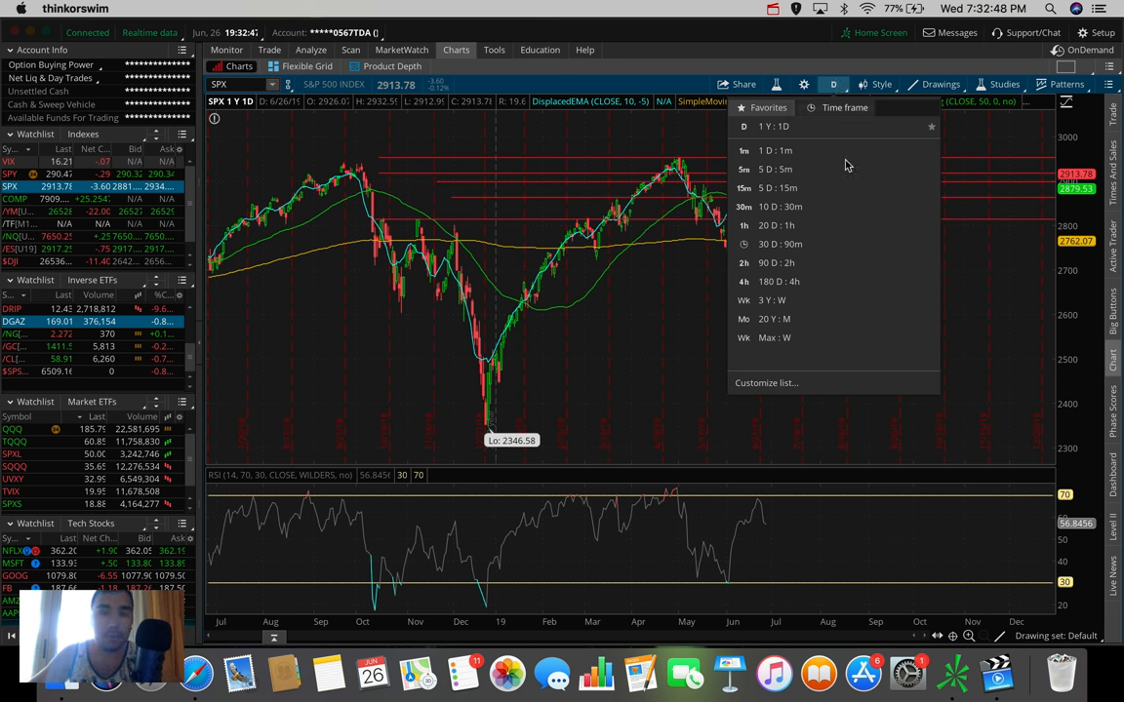
pyautogui.moveTo(784, 281)
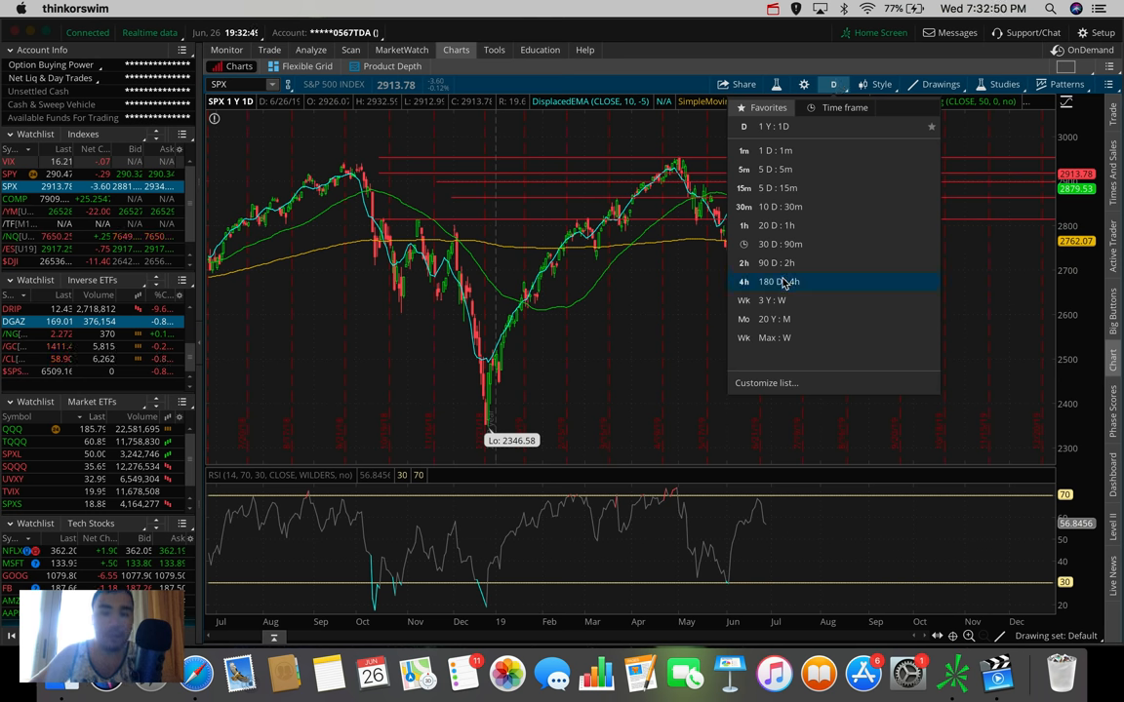
# Return SPX to 180 D : 4h with the drawn support/resistance lines
pyautogui.click(780, 281)
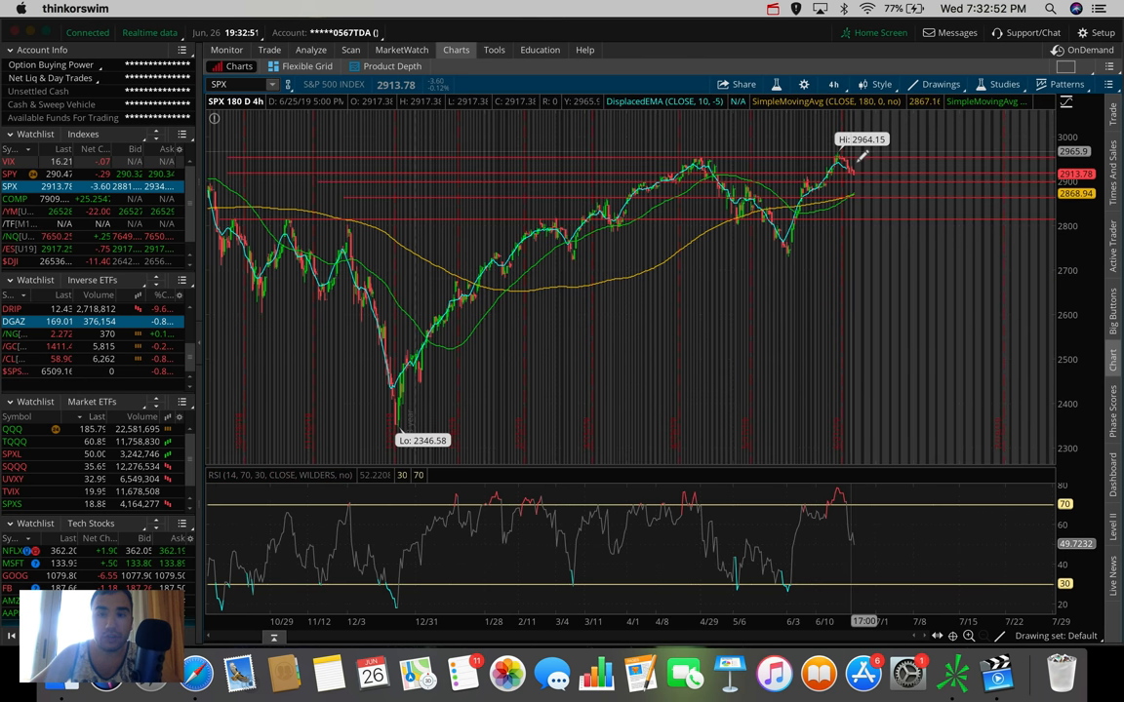
pyautogui.moveTo(854, 180)
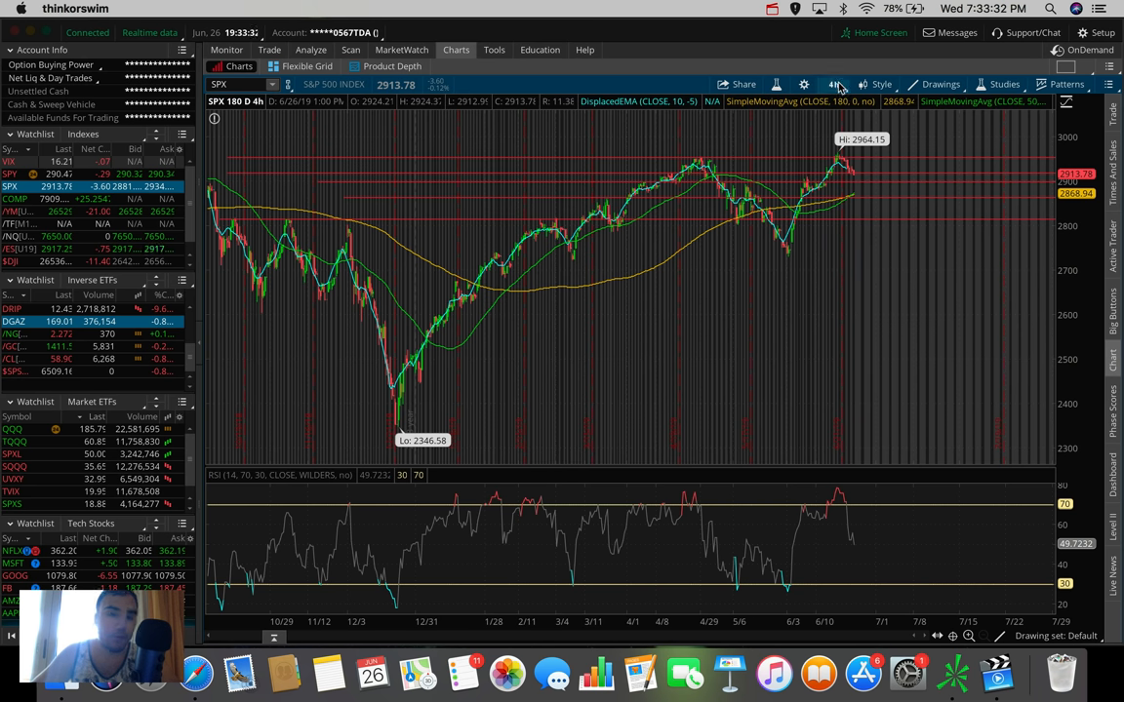
pyautogui.moveTo(831, 82)
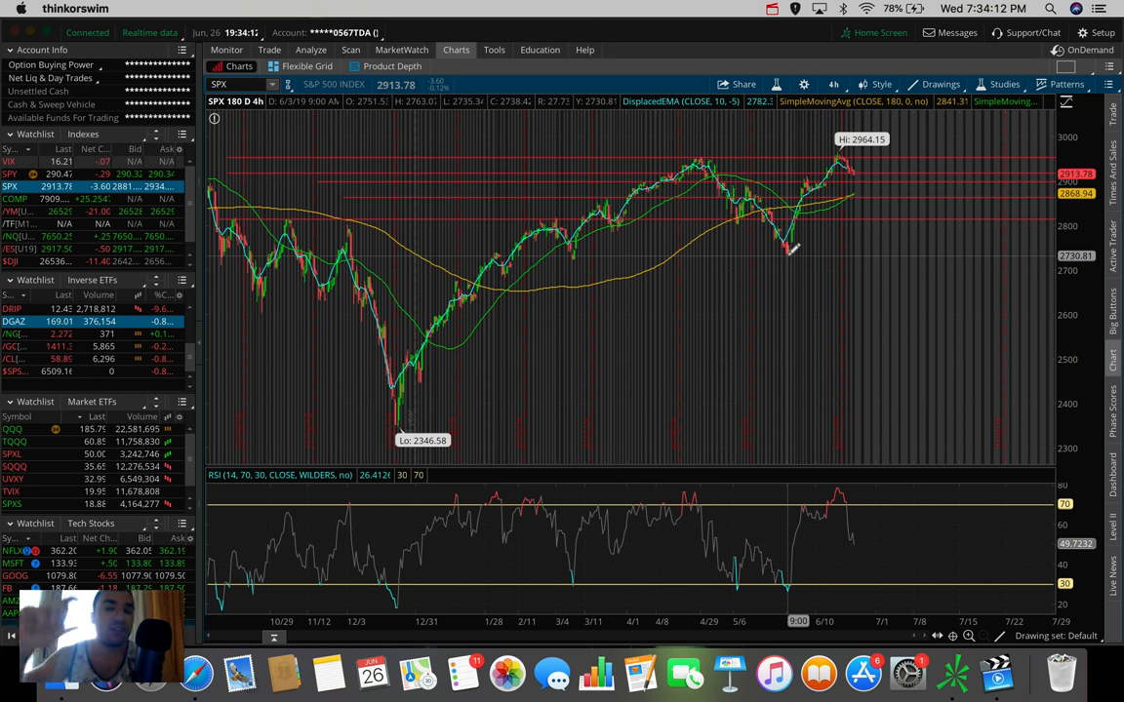
pyautogui.moveTo(804, 234)
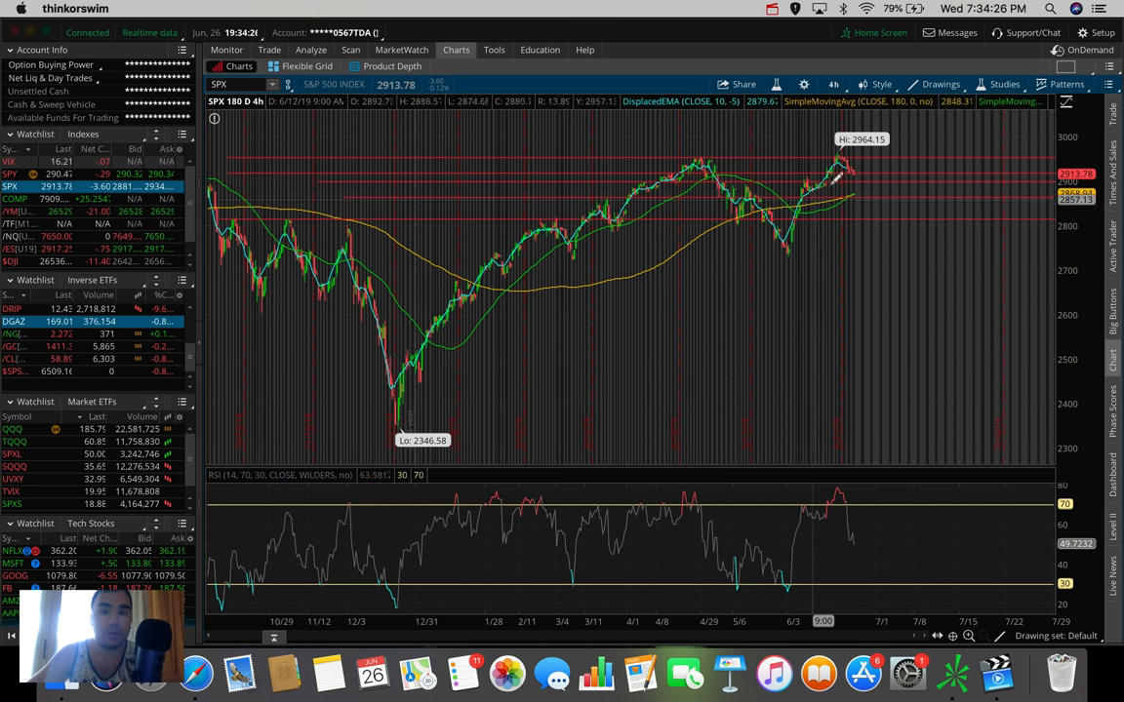
pyautogui.moveTo(862, 230)
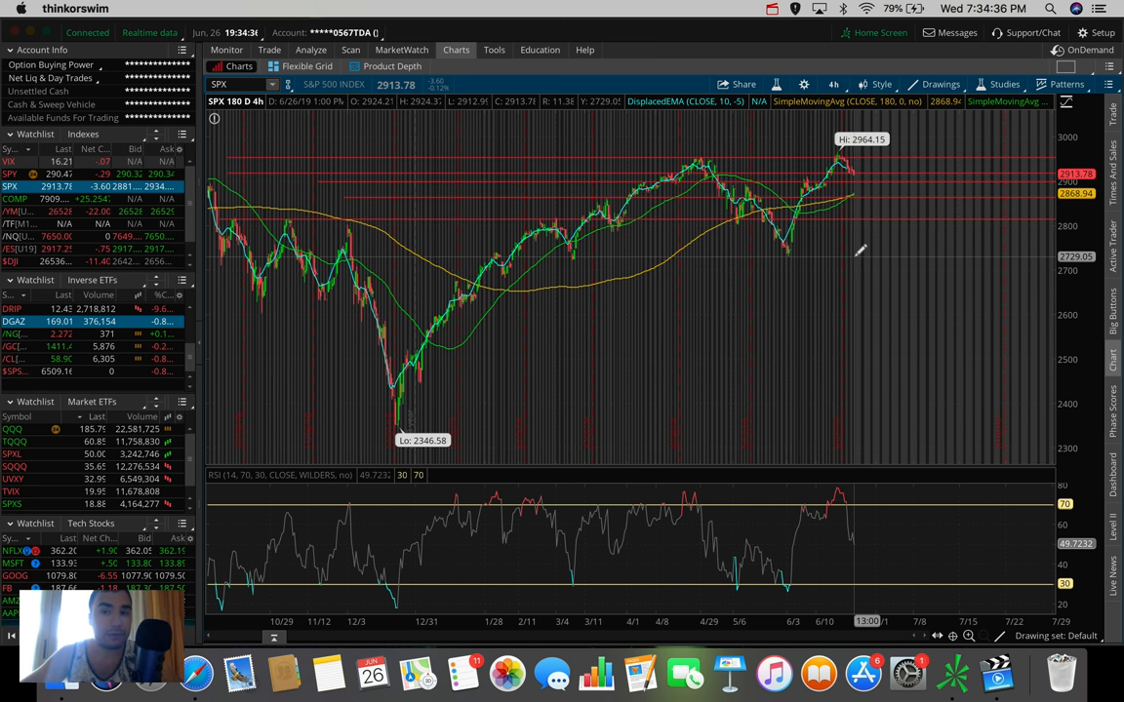
pyautogui.moveTo(864, 158)
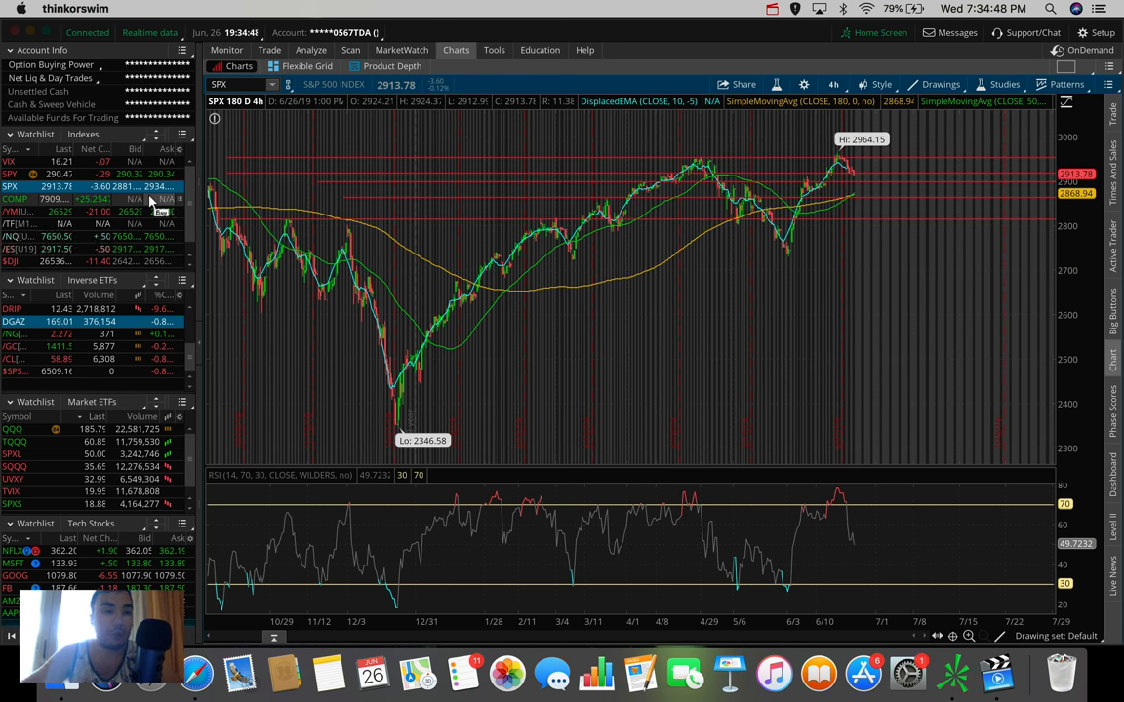
# Chart $DJI from the Indices watchlist on 180 D : 4h
pyautogui.click(13, 261)
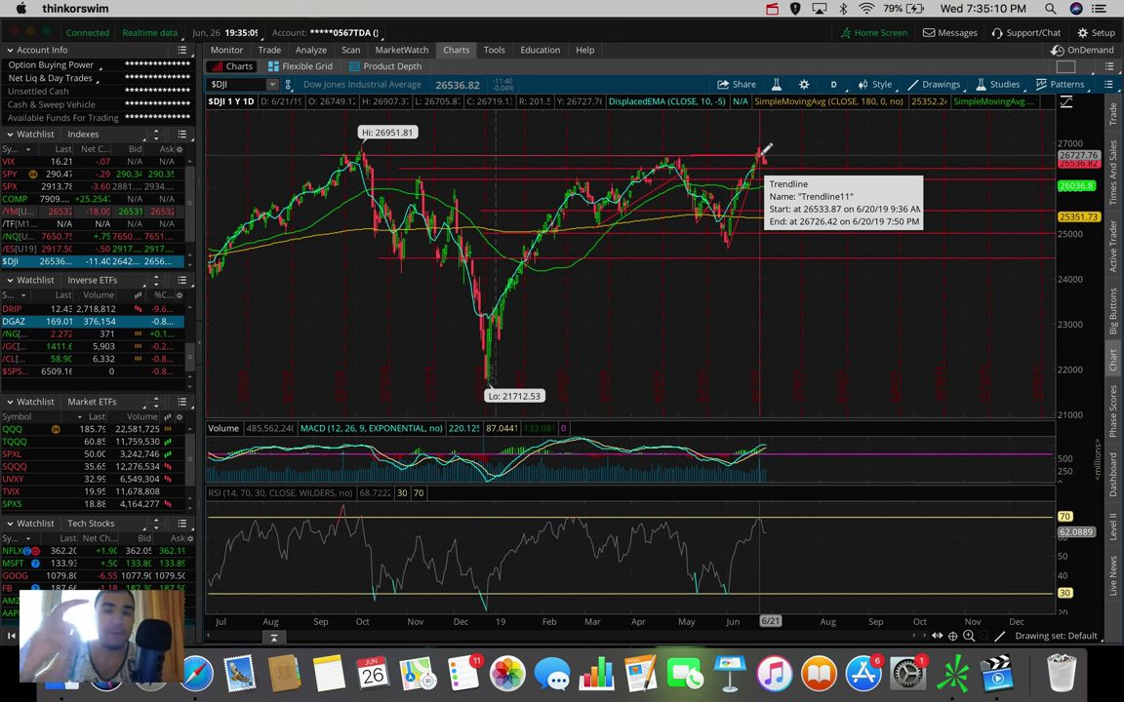
pyautogui.click(838, 82)
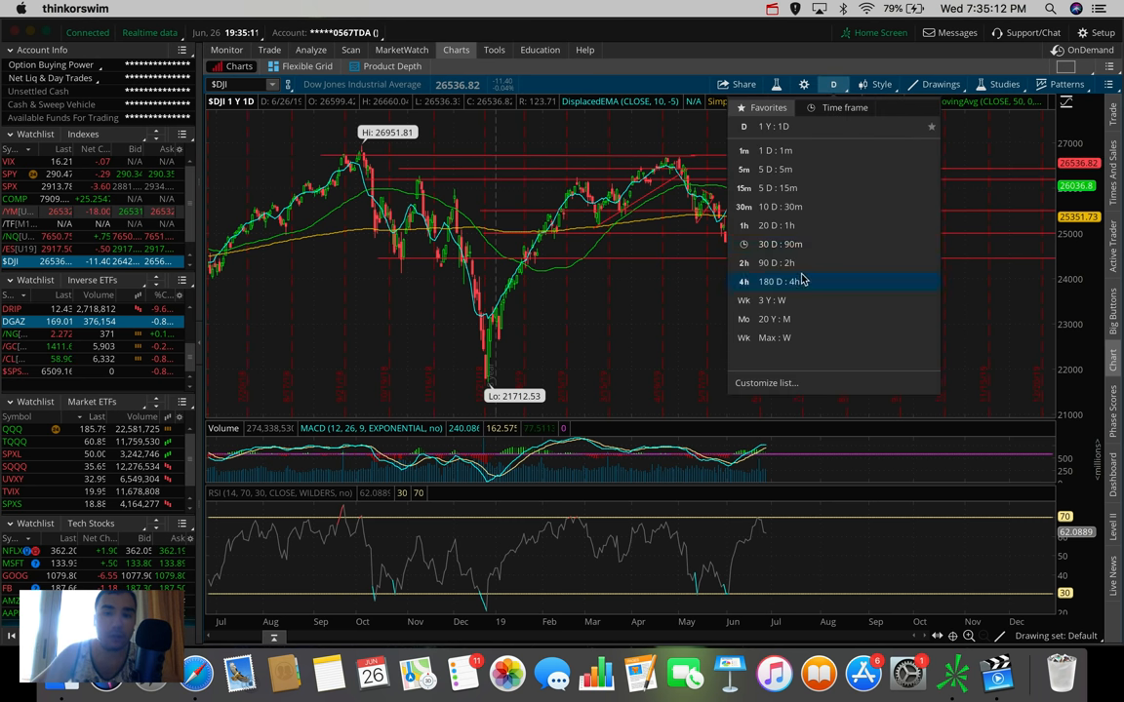
pyautogui.click(772, 281)
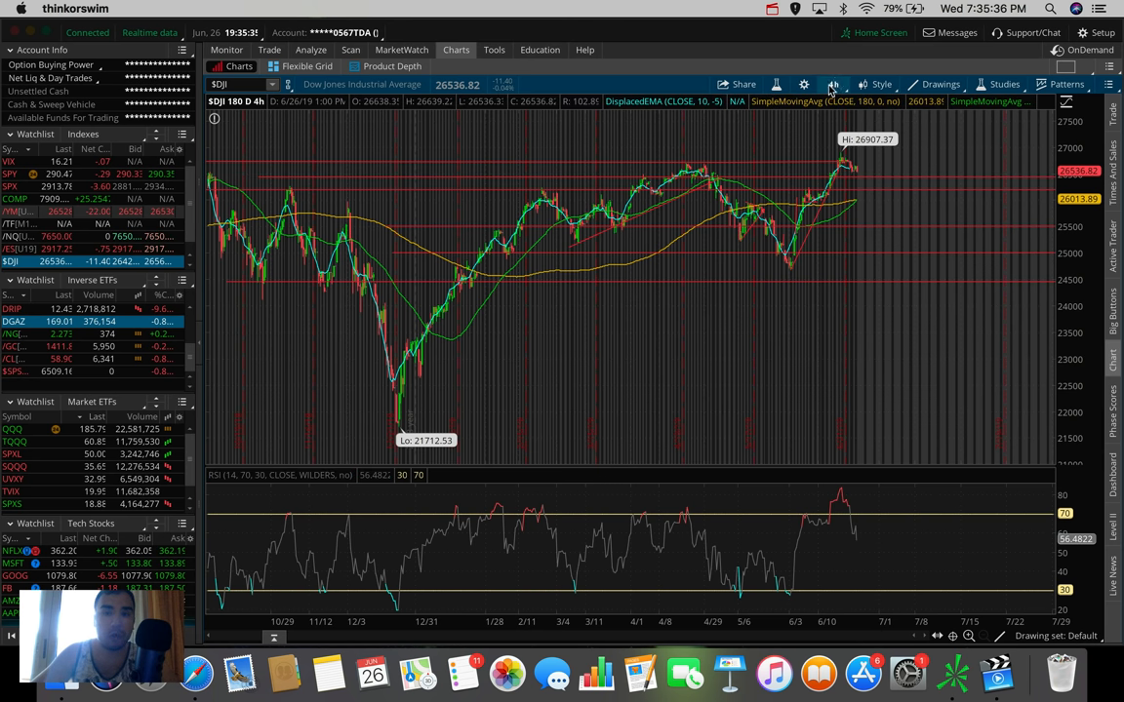
pyautogui.click(827, 82)
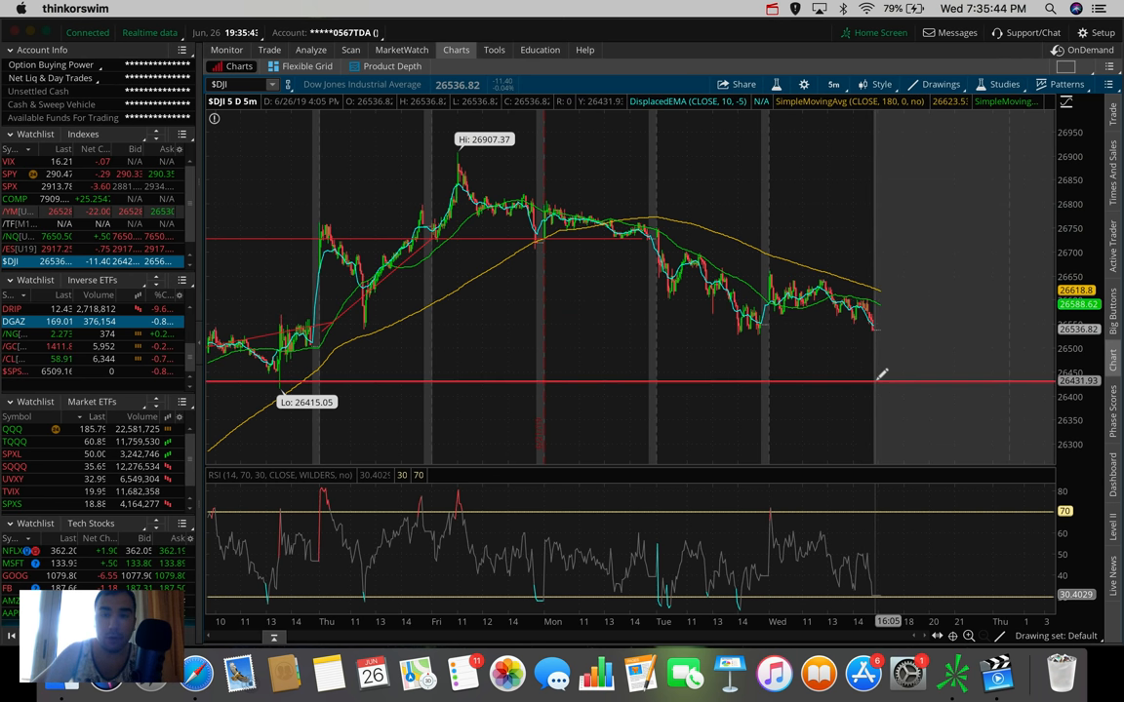
pyautogui.click(829, 82)
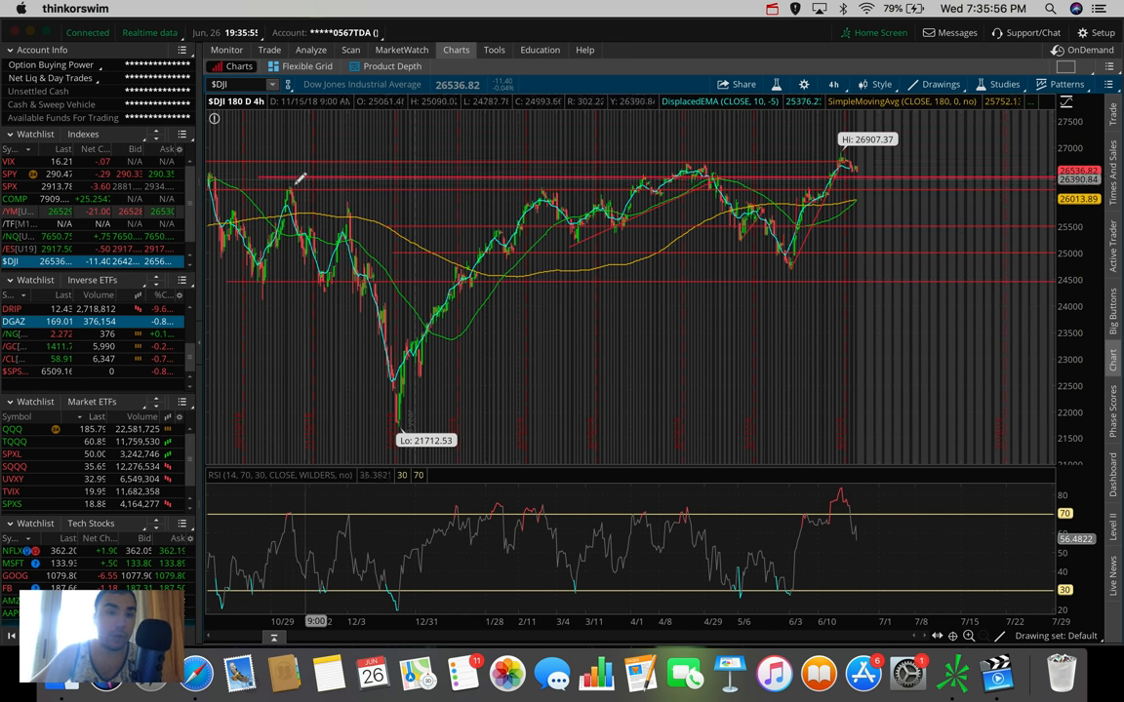
pyautogui.moveTo(300, 182)
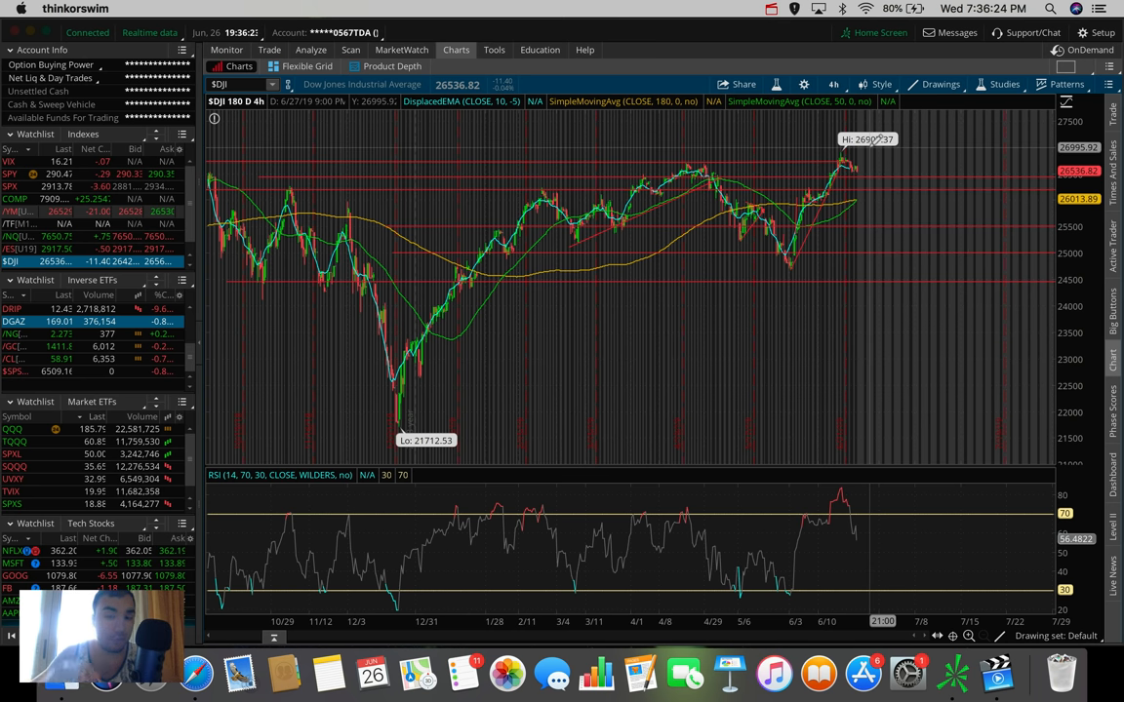
pyautogui.moveTo(878, 160)
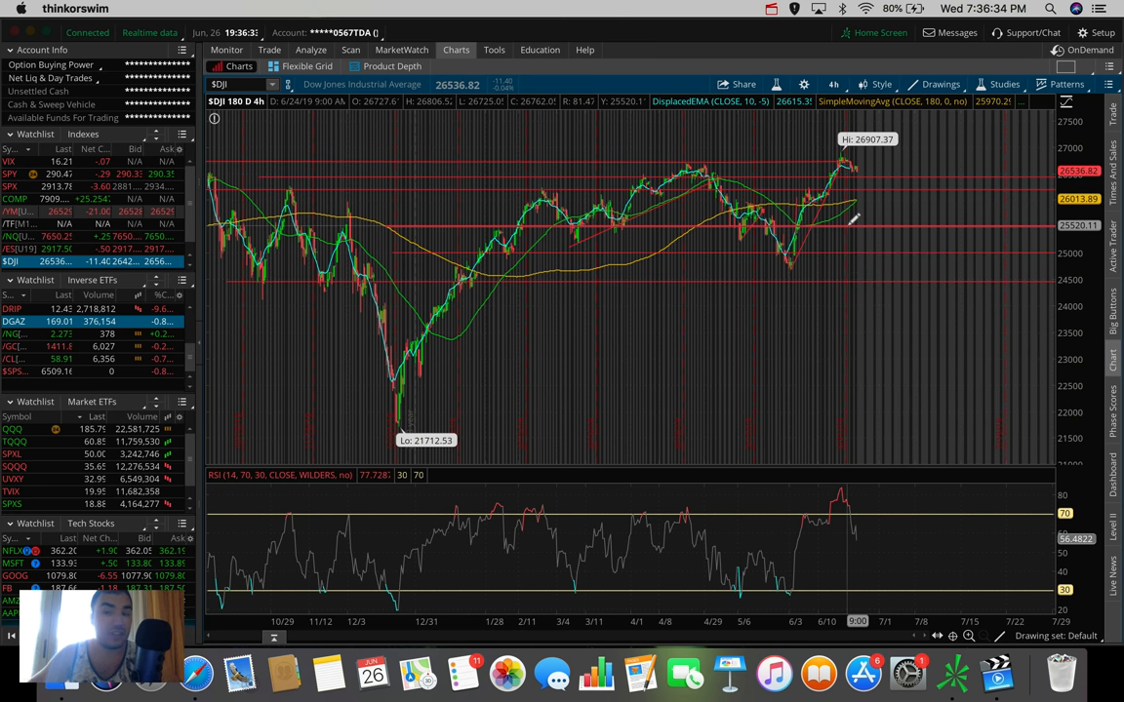
pyautogui.moveTo(854, 216)
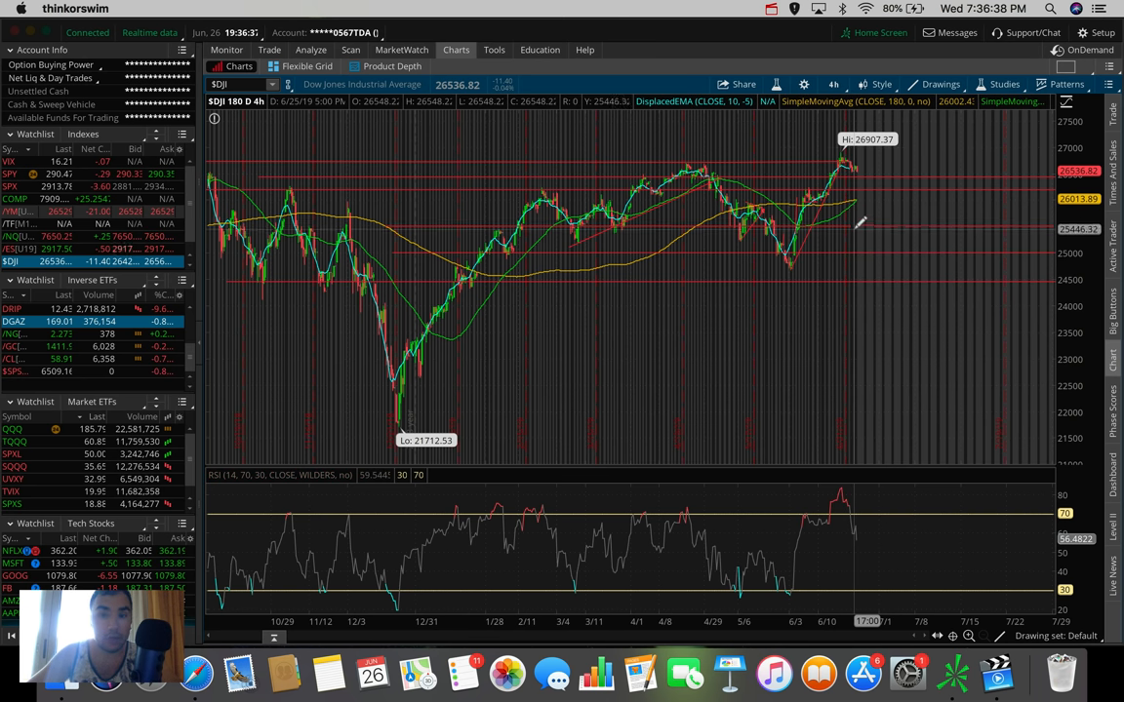
pyautogui.moveTo(858, 223)
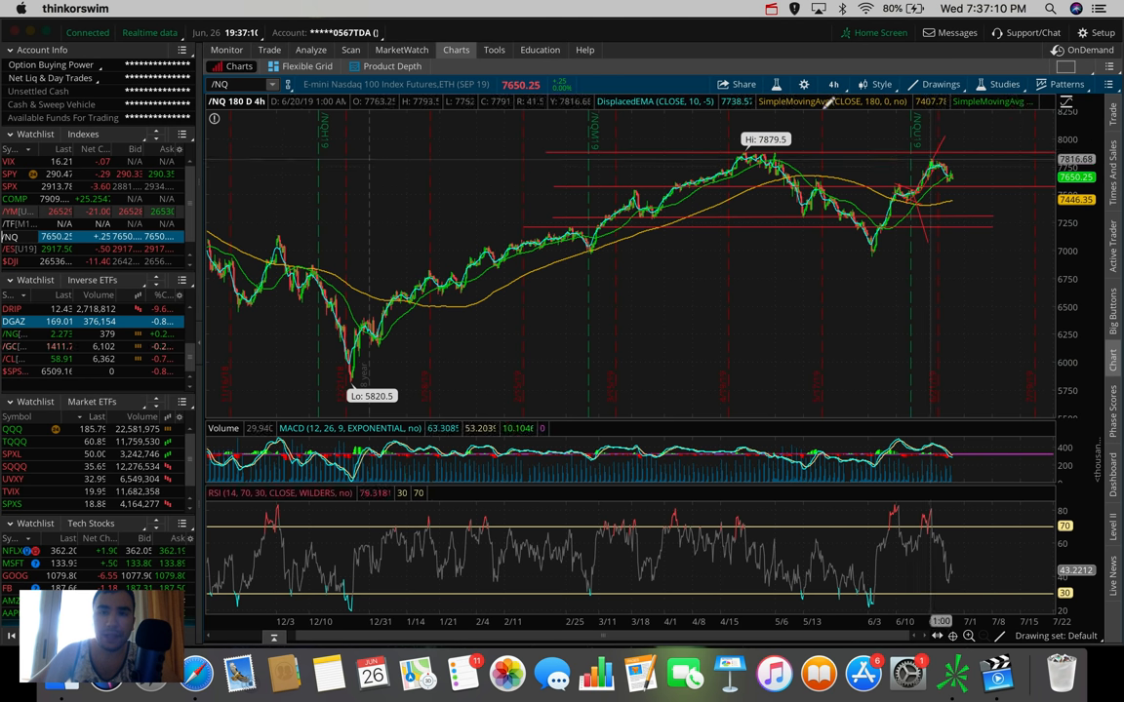
# View Nasdaq futures on 5 D : 5m, then return to 180 D : 4h
pyautogui.click(832, 84)
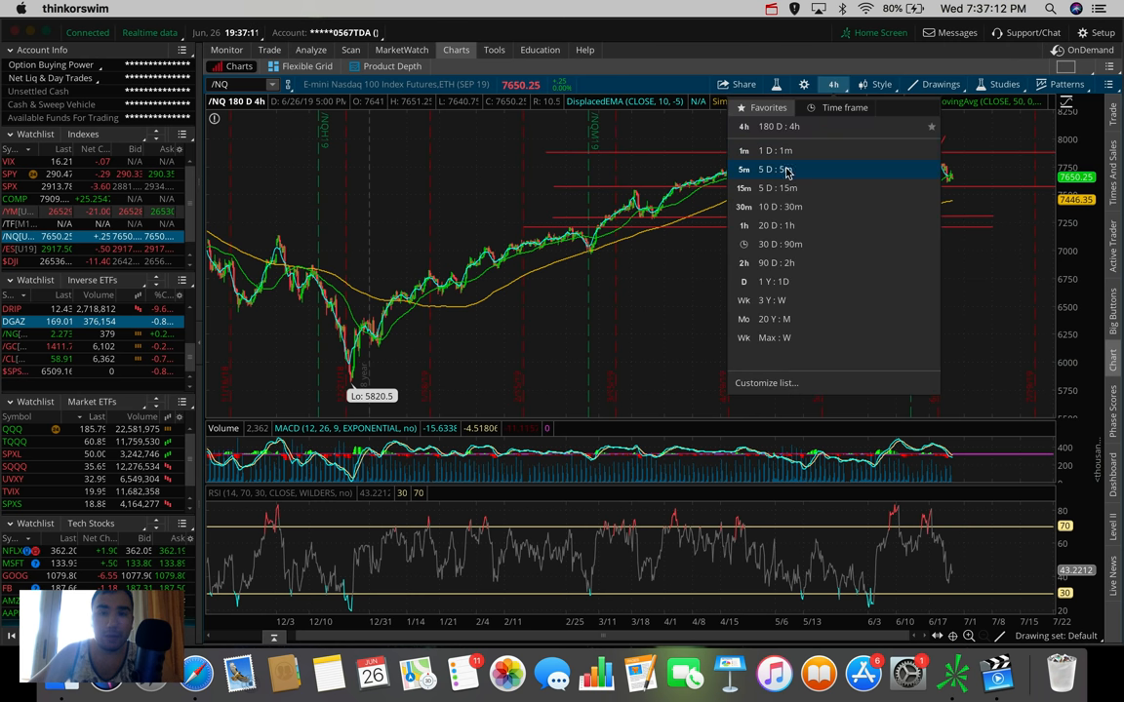
pyautogui.click(775, 168)
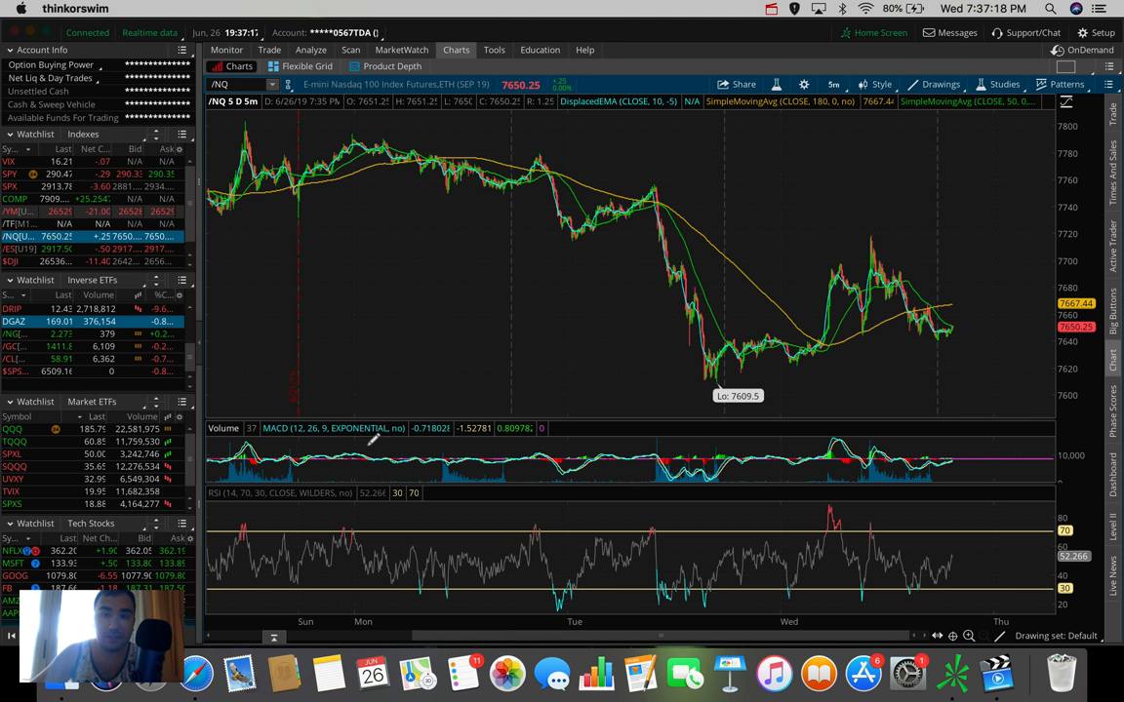
pyautogui.moveTo(581, 175)
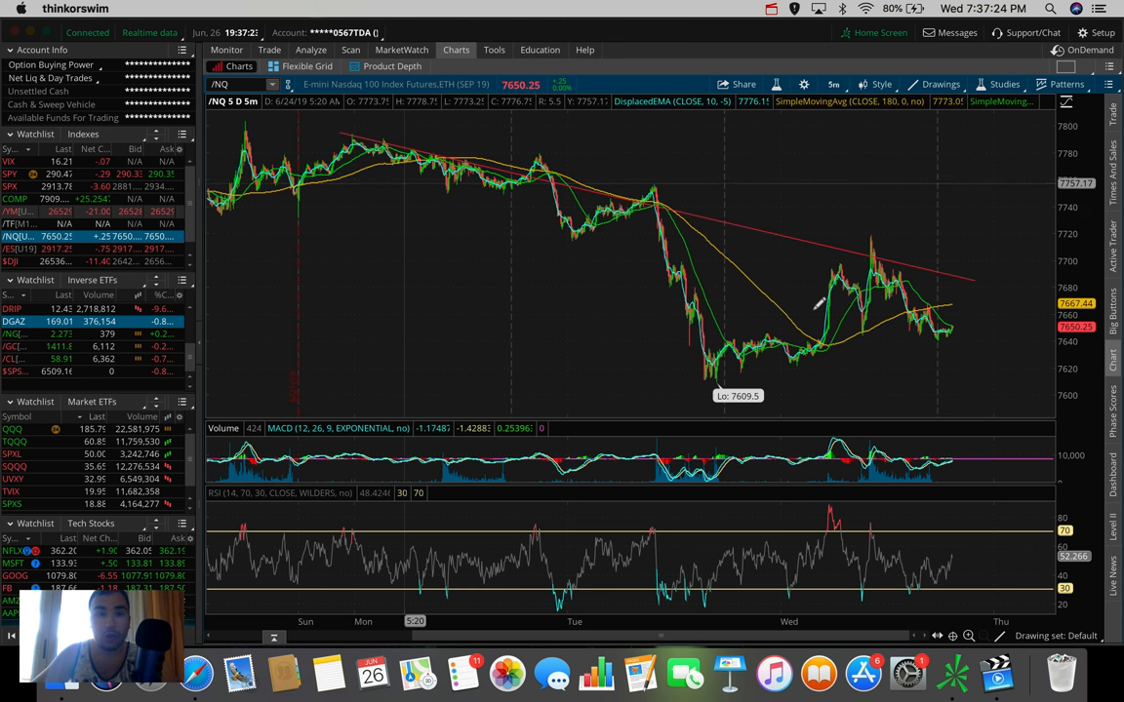
pyautogui.moveTo(550, 180)
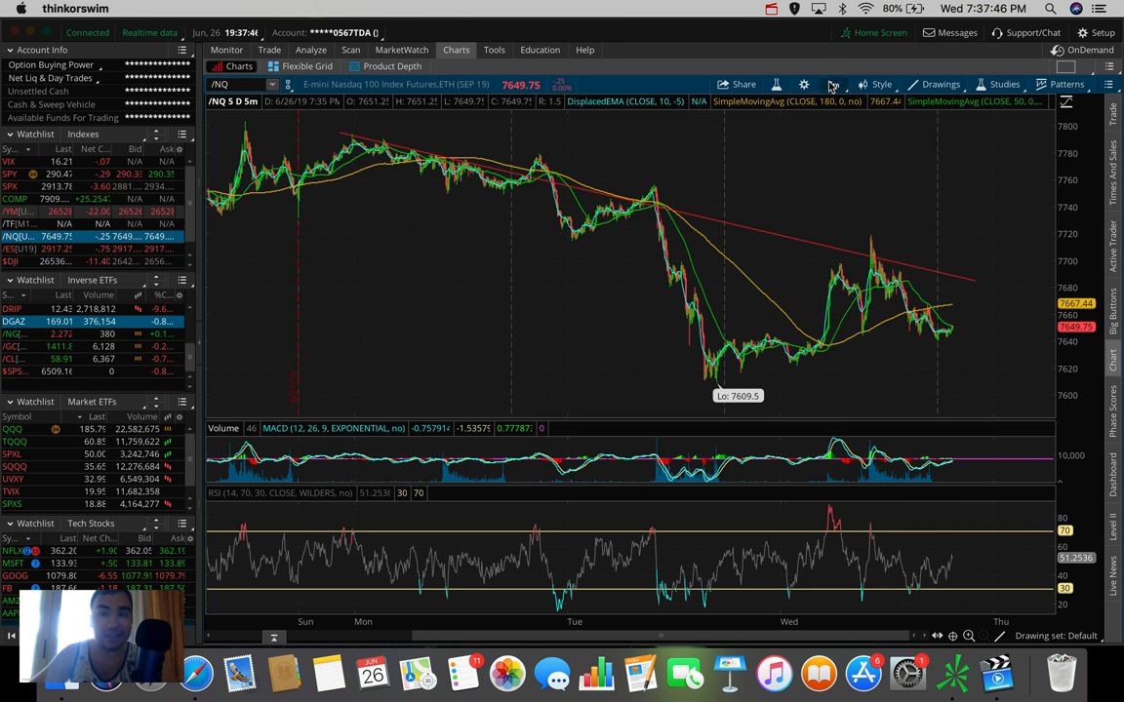
pyautogui.click(835, 82)
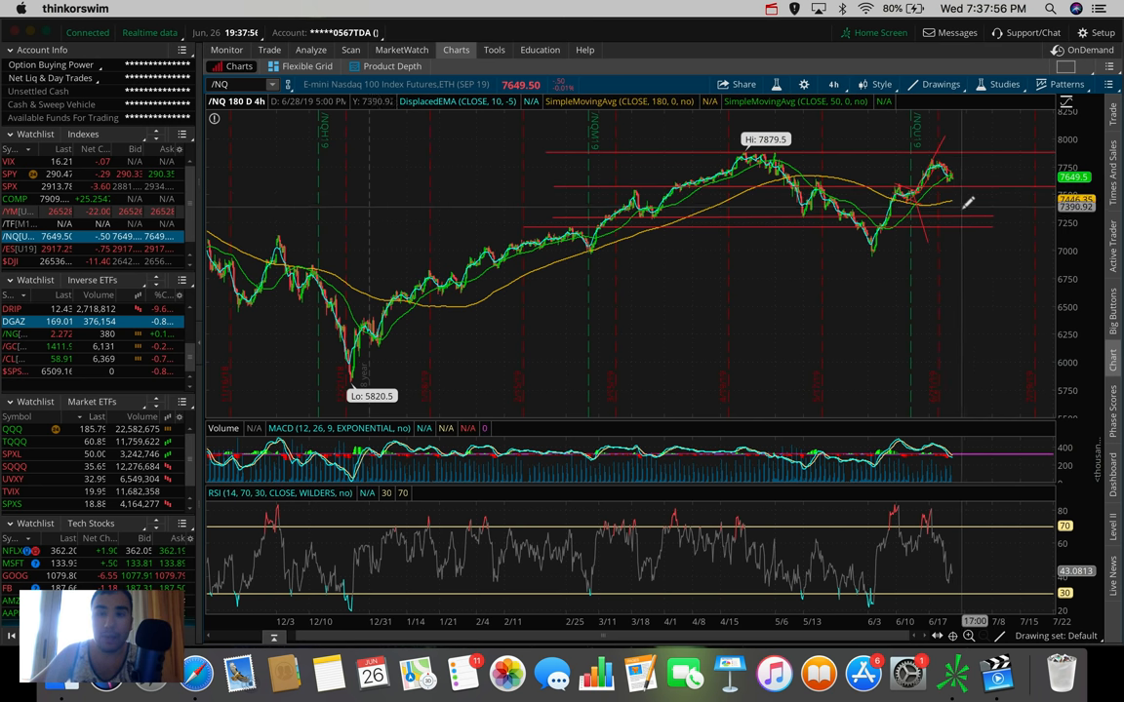
pyautogui.moveTo(965, 183)
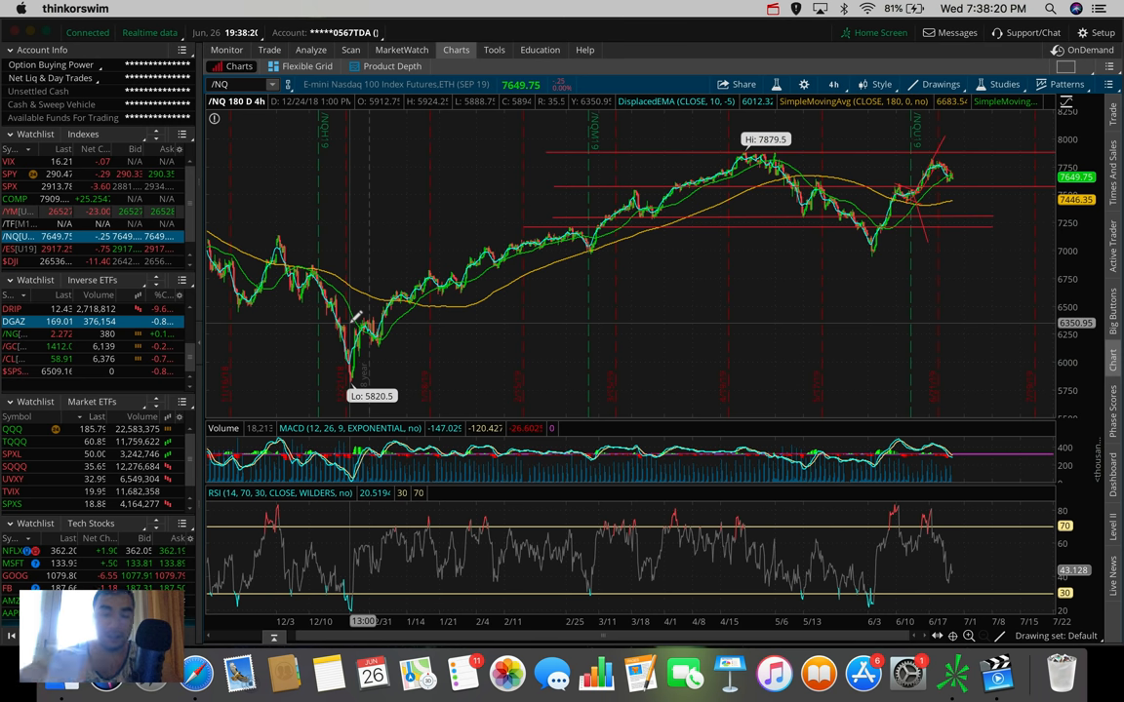
pyautogui.moveTo(700, 283)
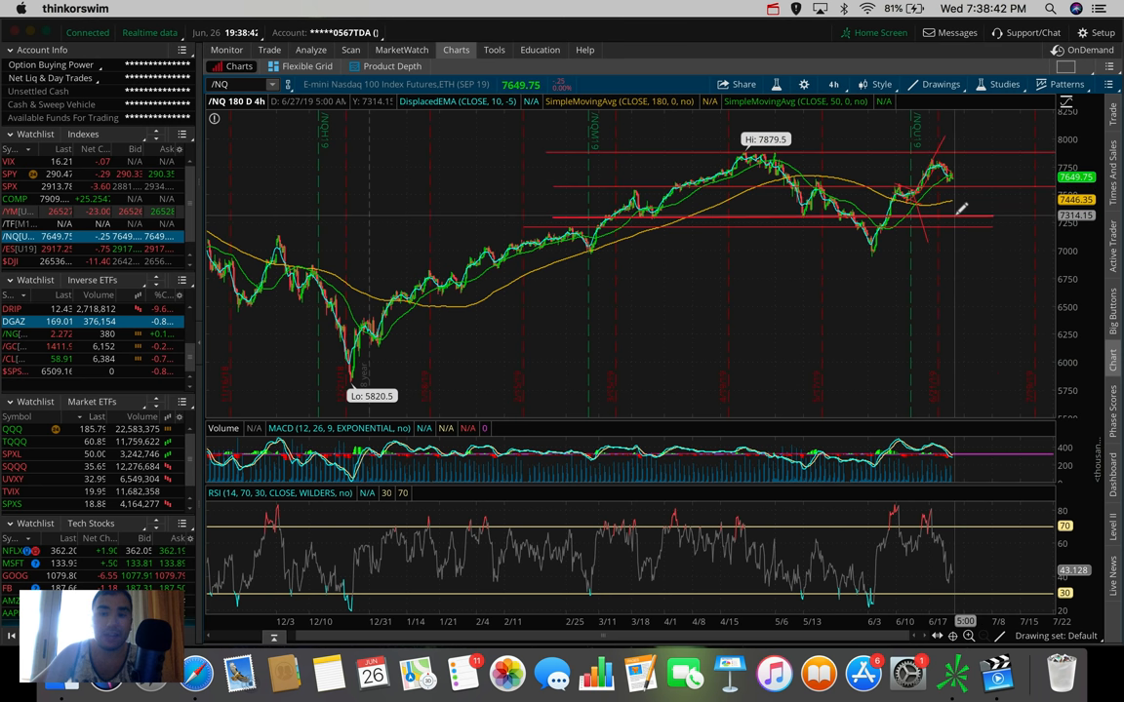
pyautogui.moveTo(959, 207)
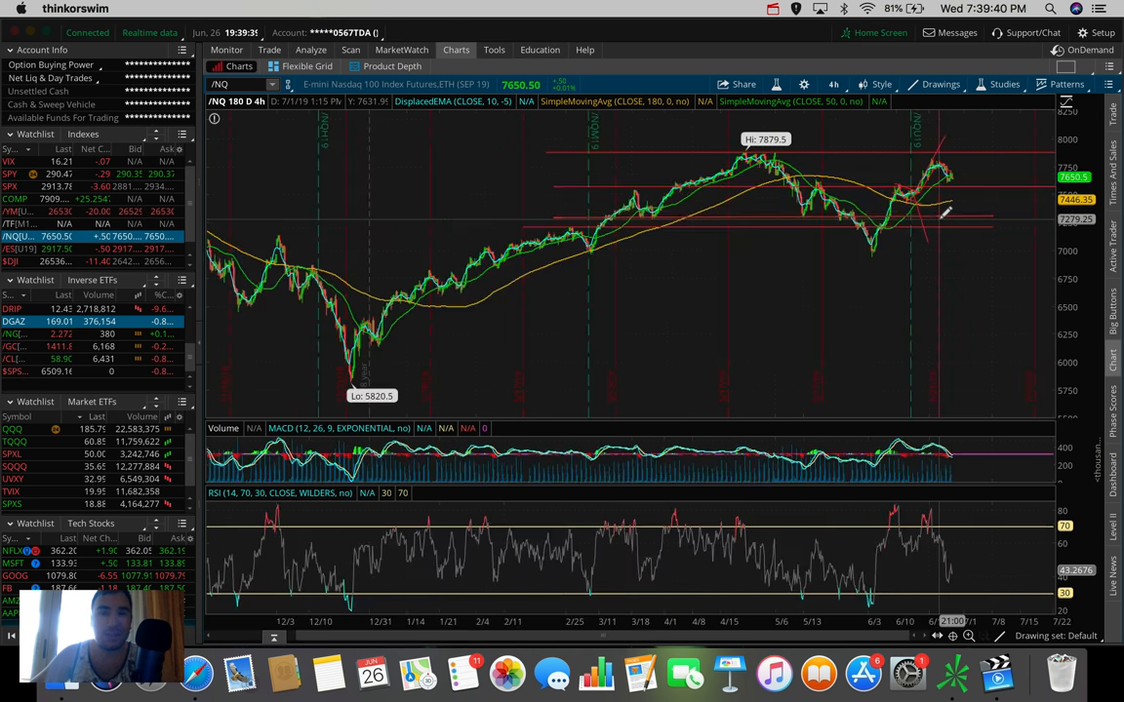
pyautogui.moveTo(943, 206)
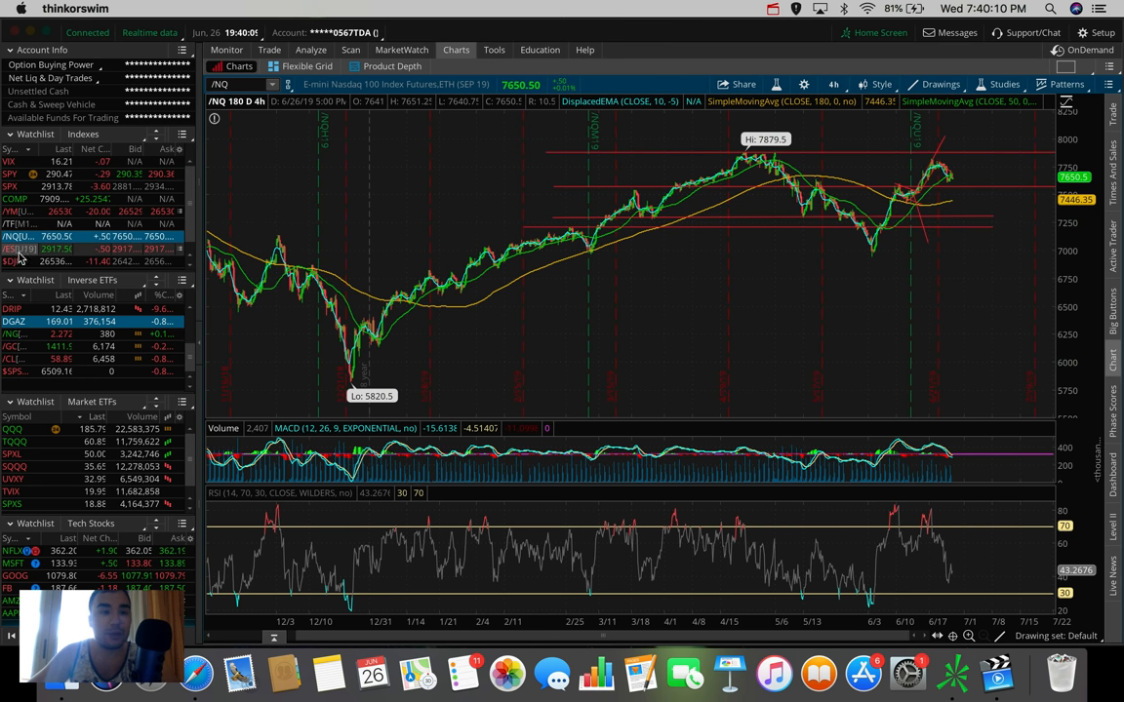
# Load /YM Mini Dow futures from the Indices watchlist
pyautogui.click(30, 250)
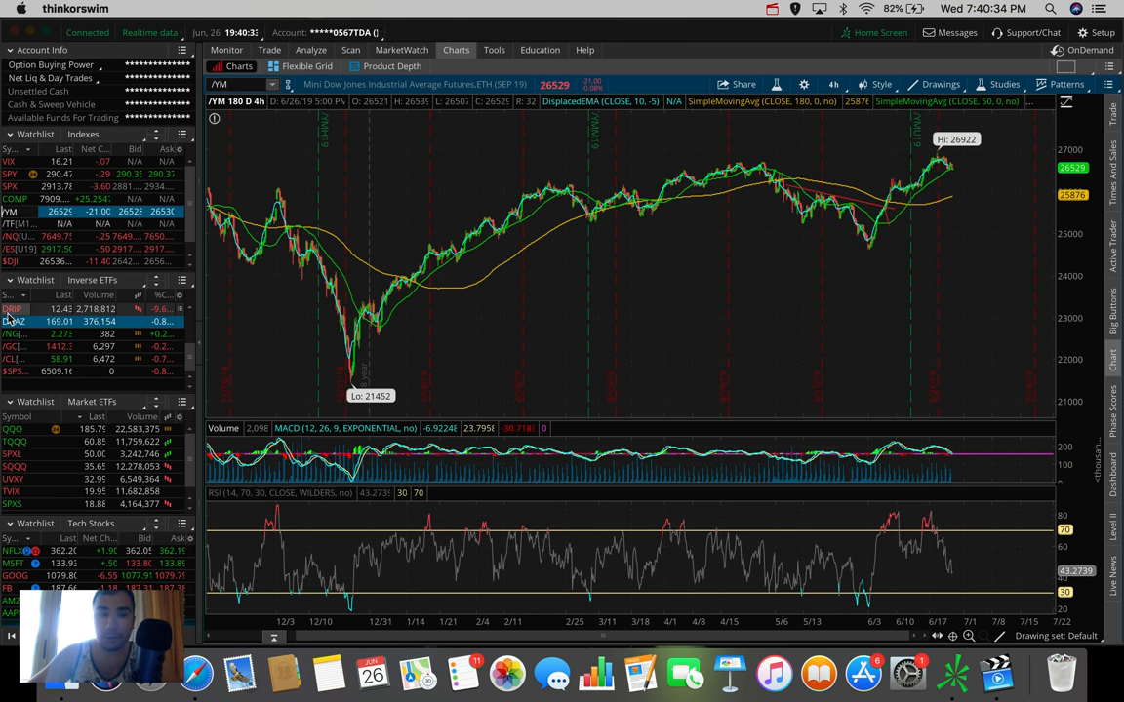
# Bring up the /NG natural gas futures chart from the watchlist
pyautogui.click(11, 322)
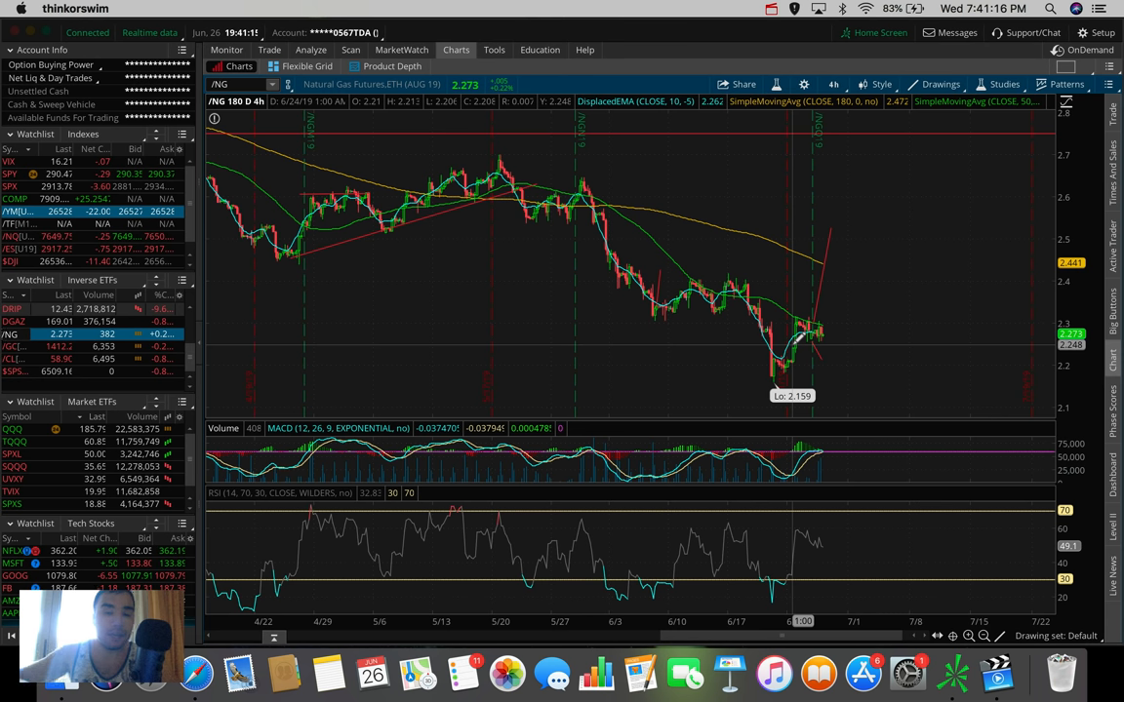
pyautogui.moveTo(810, 320)
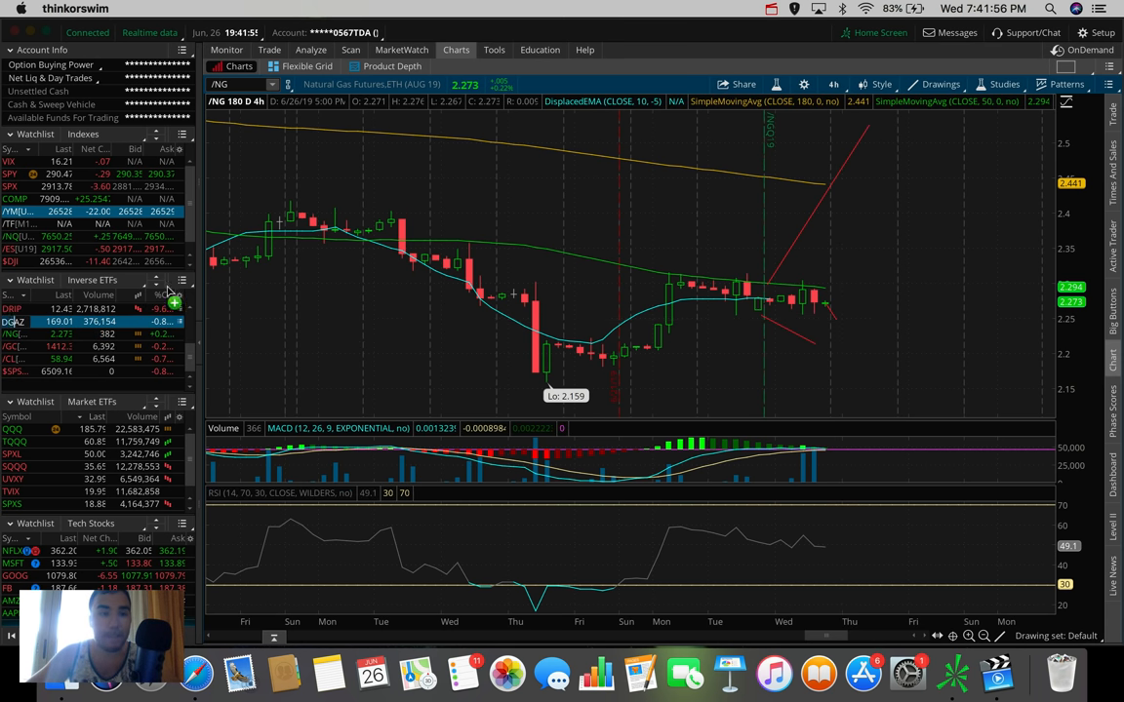
# Check DGAZ from the Inverse ETFs watchlist and sketch a line on it
pyautogui.click(13, 320)
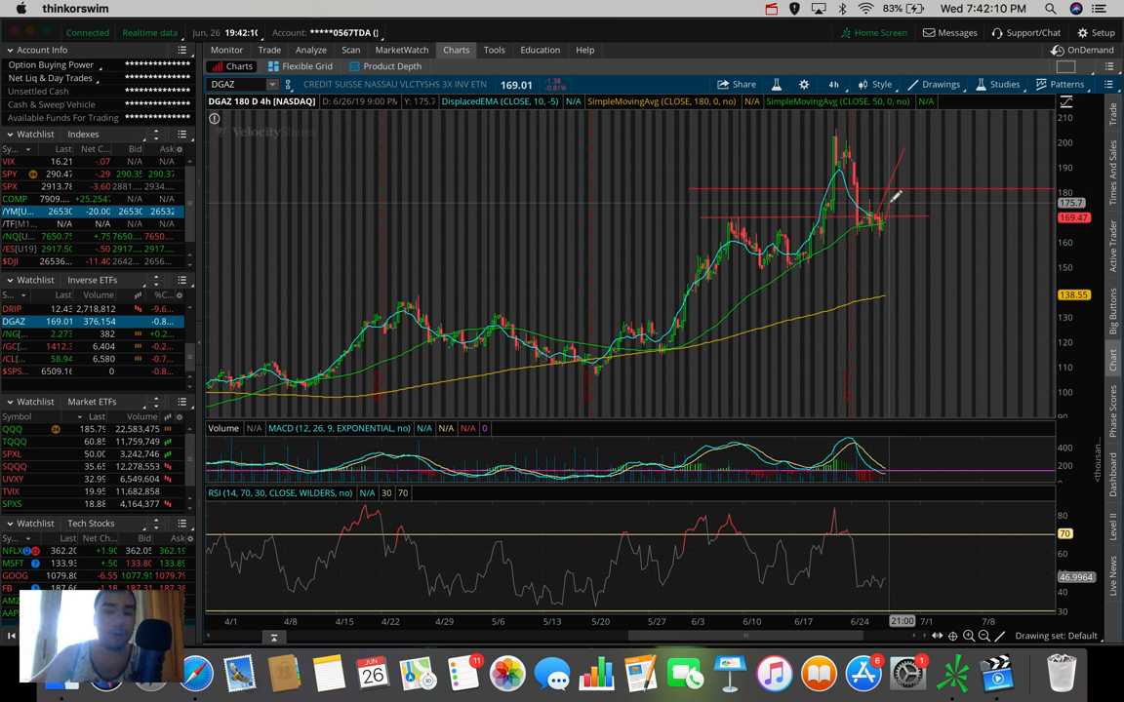
pyautogui.moveTo(897, 147); pyautogui.dragTo(893, 219)
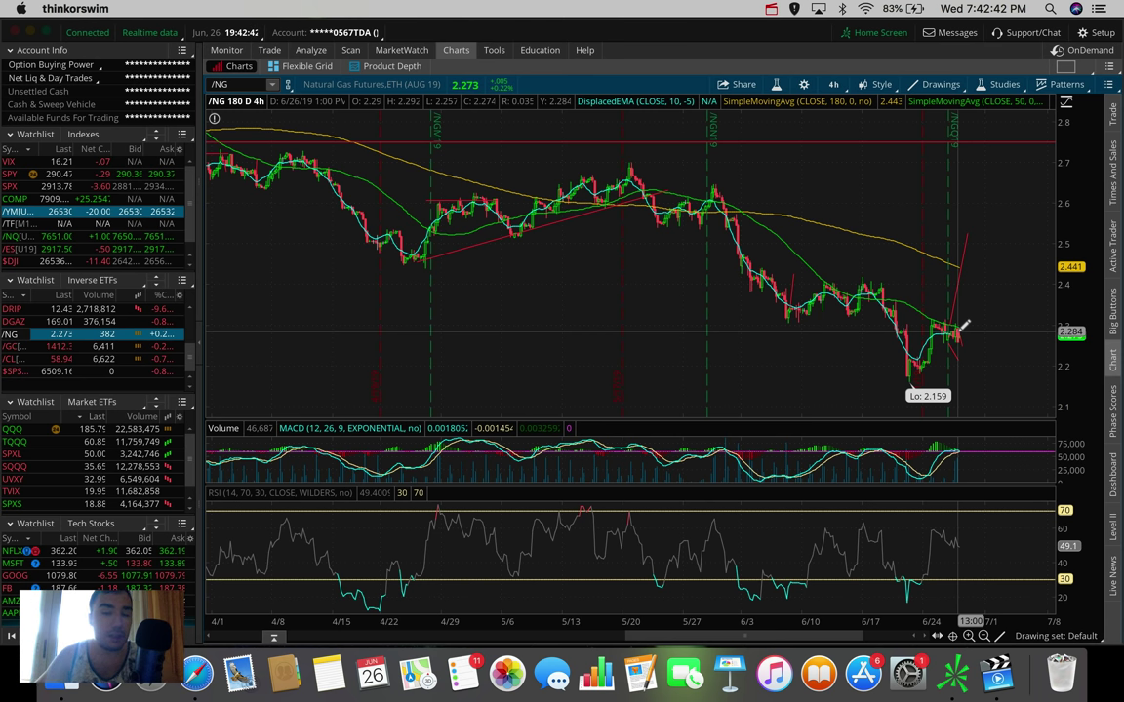
# Chart UGAZ on 20 D : 1h and sketch a rising line off the latest candles
pyautogui.moveTo(960, 336); pyautogui.dragTo(994, 231)
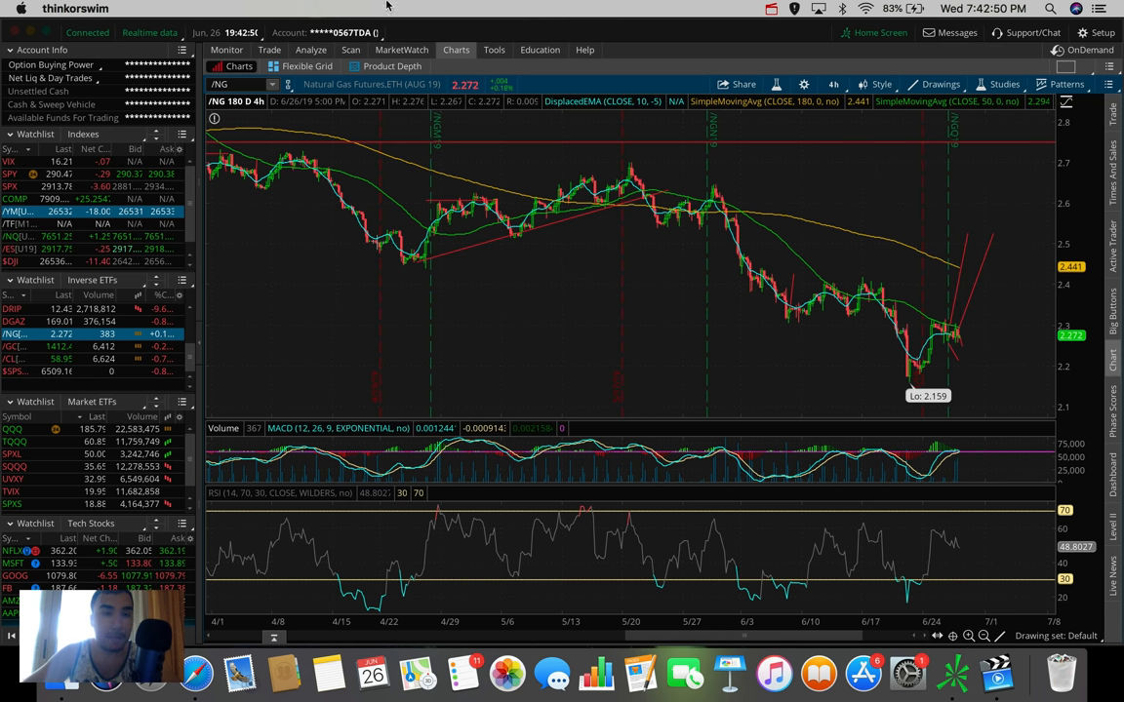
pyautogui.write('UGAZ')
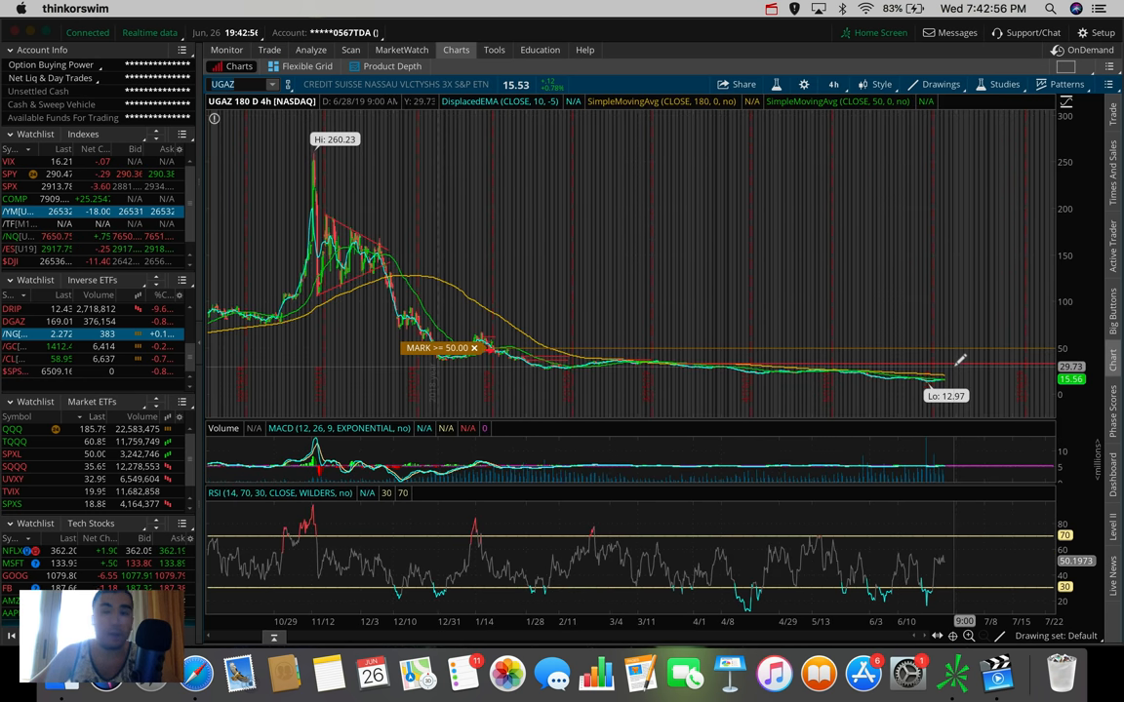
pyautogui.click(835, 82)
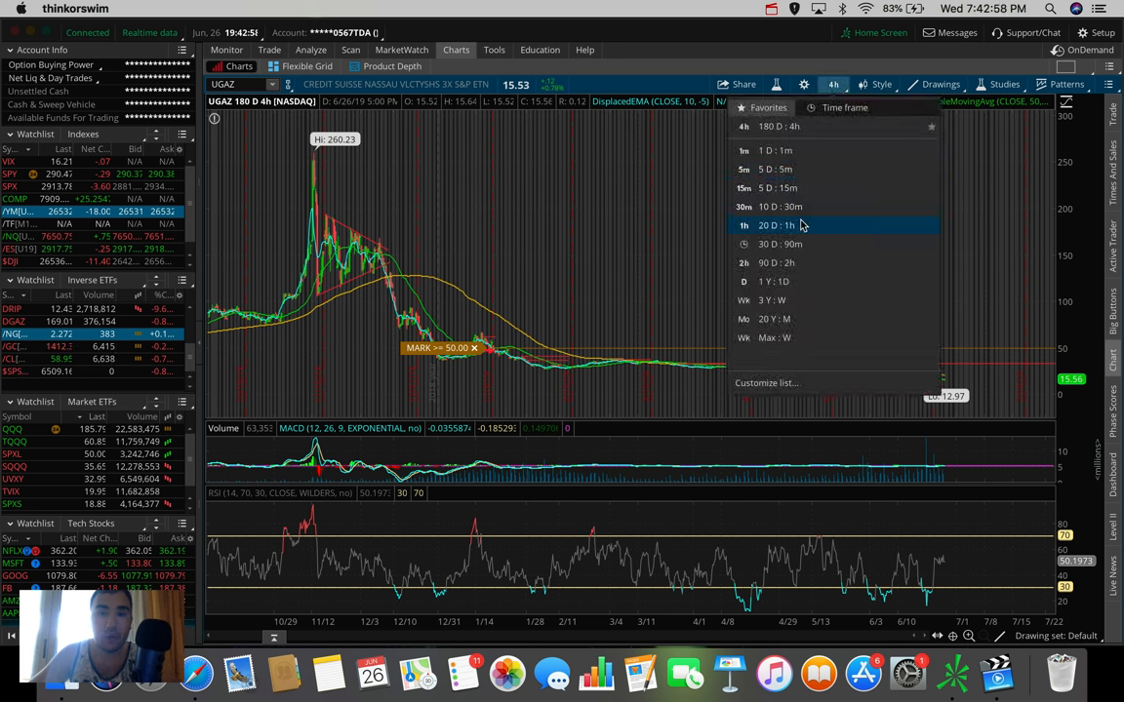
pyautogui.click(781, 226)
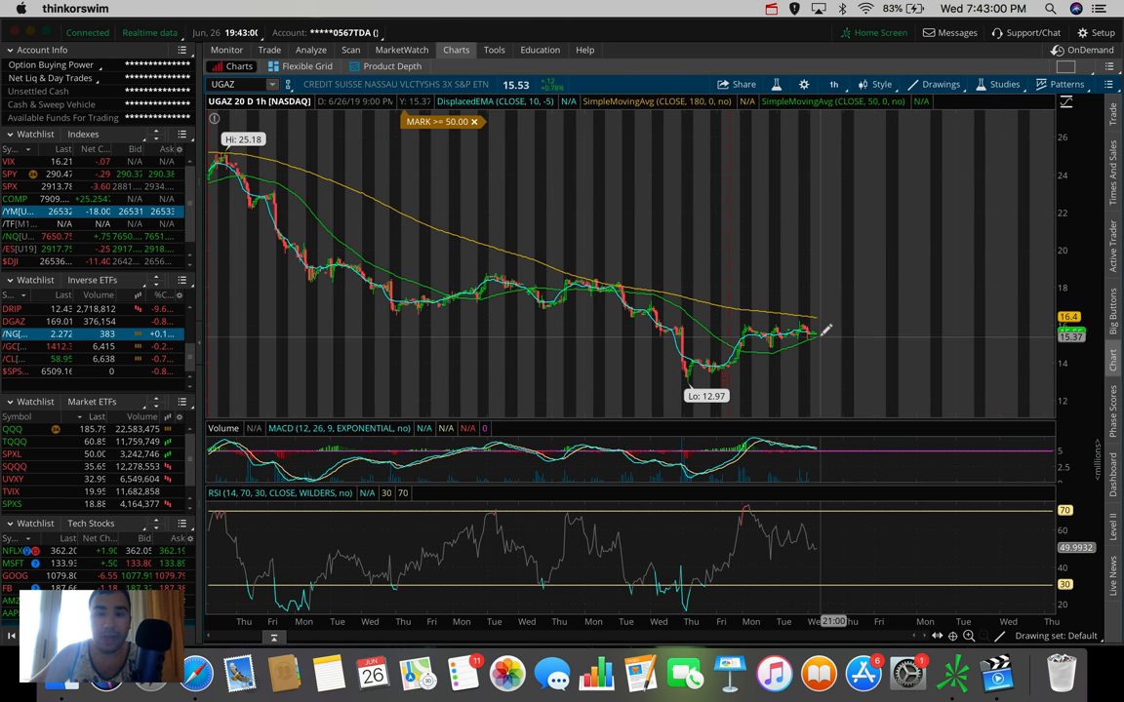
pyautogui.moveTo(827, 327)
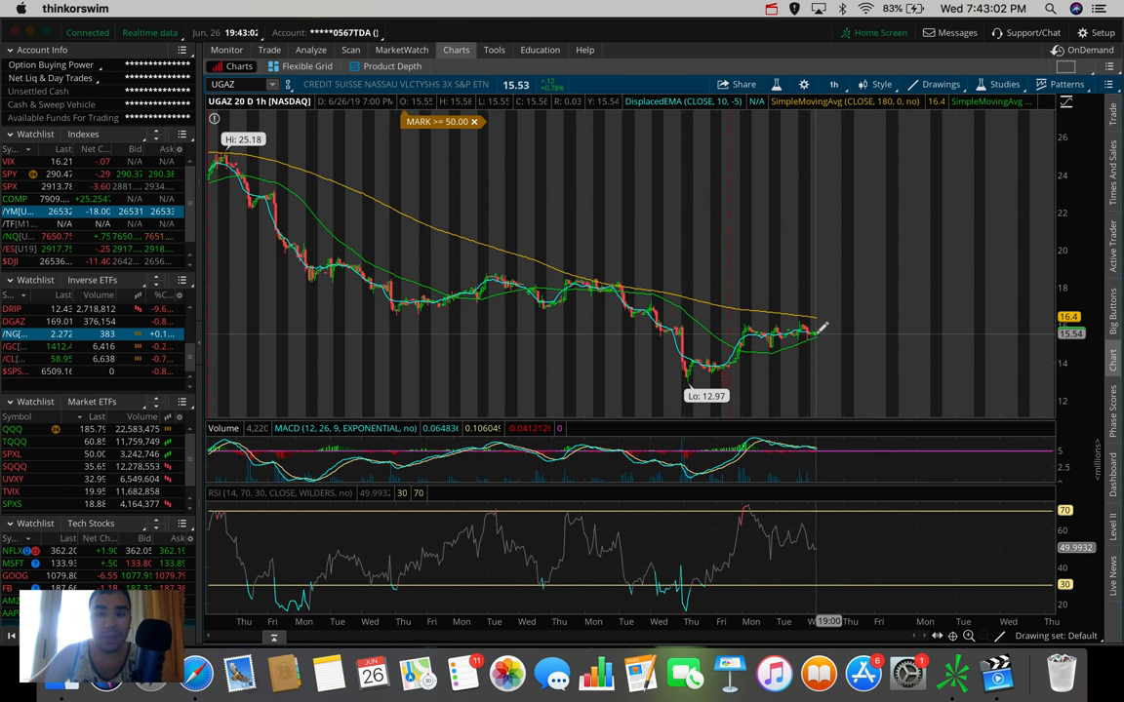
pyautogui.moveTo(817, 336); pyautogui.dragTo(837, 283)
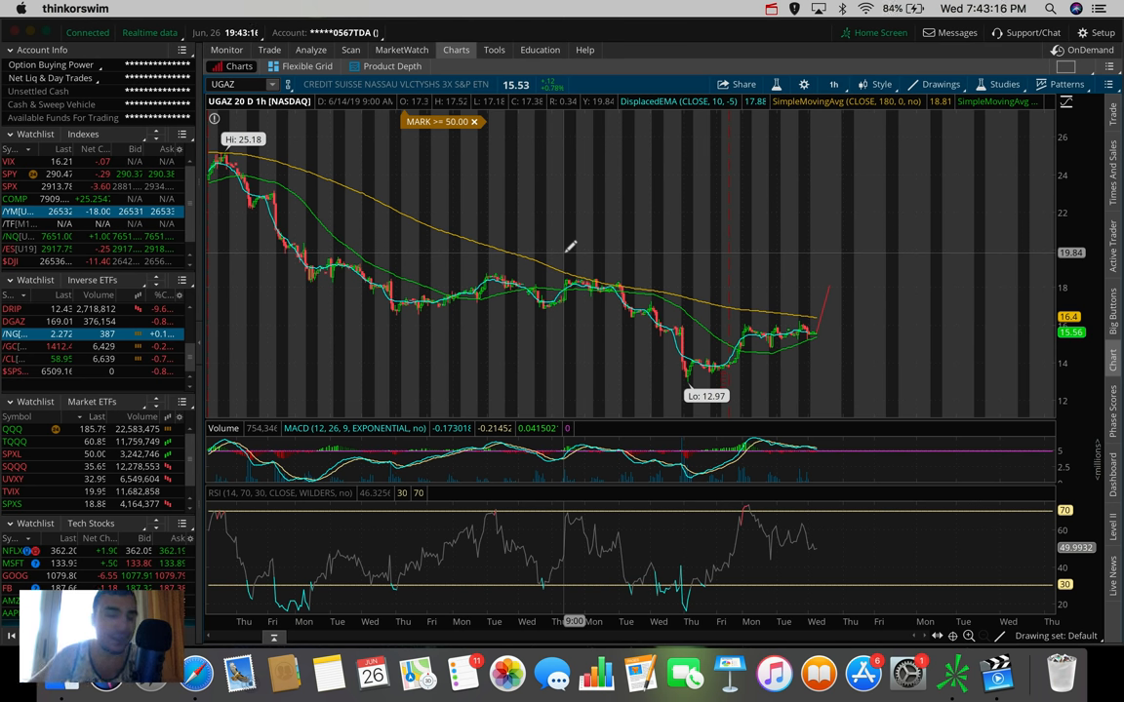
pyautogui.moveTo(577, 390)
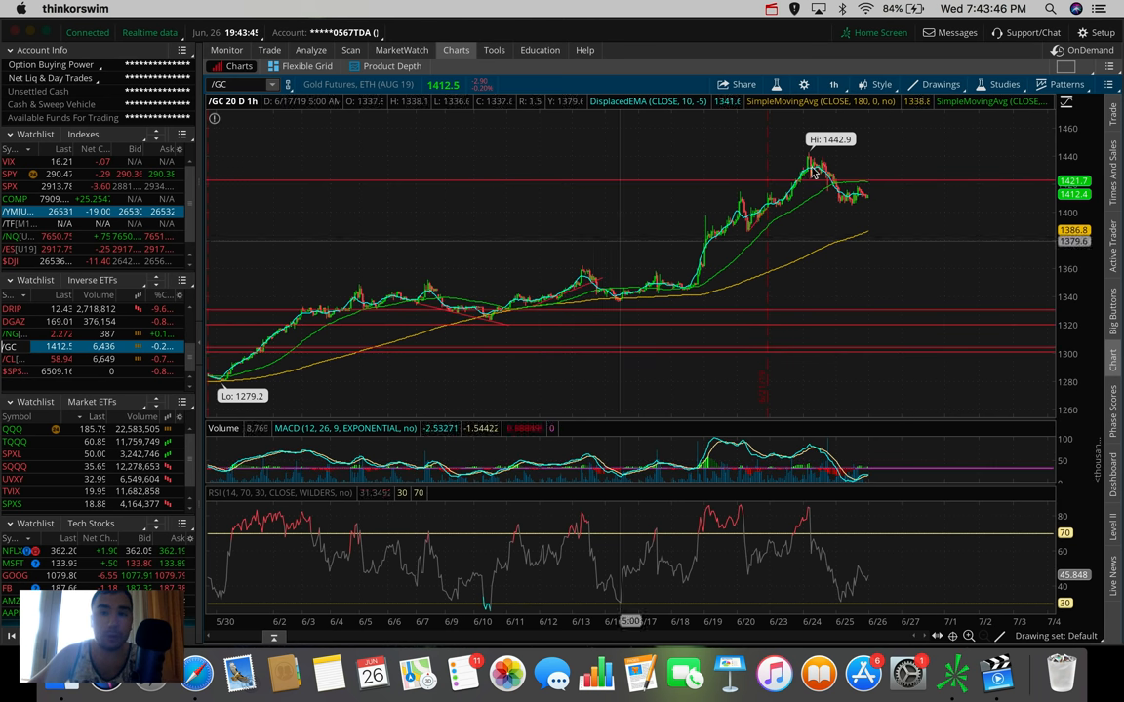
pyautogui.moveTo(850, 175)
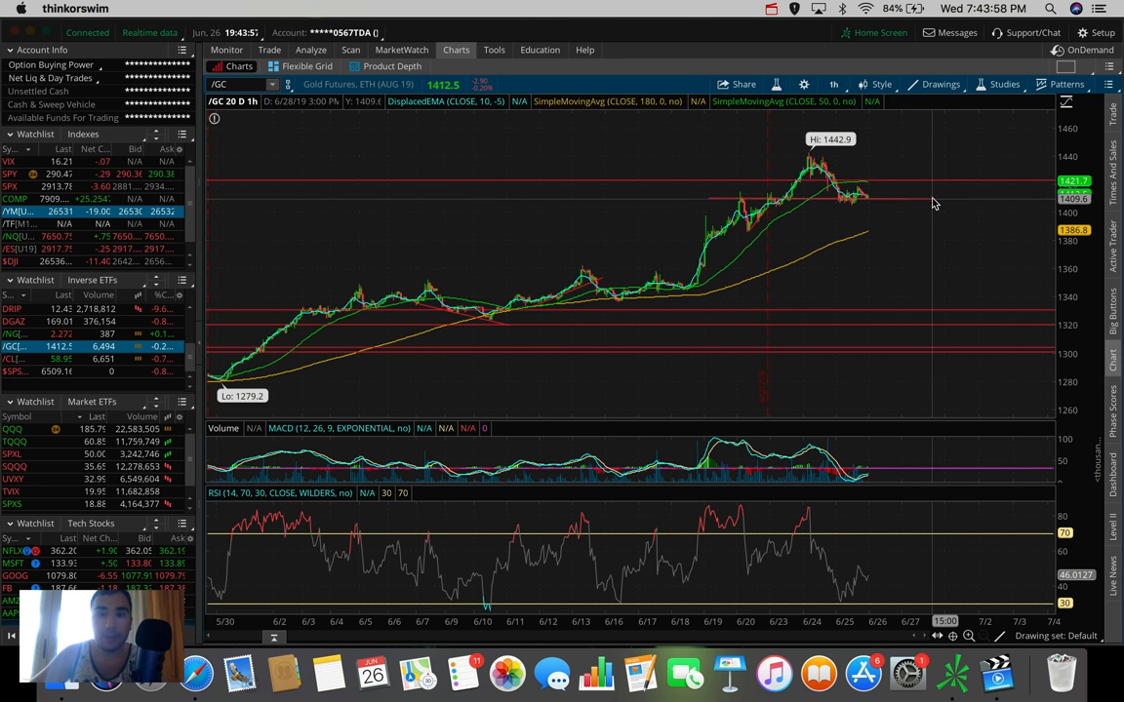
pyautogui.moveTo(738, 201)
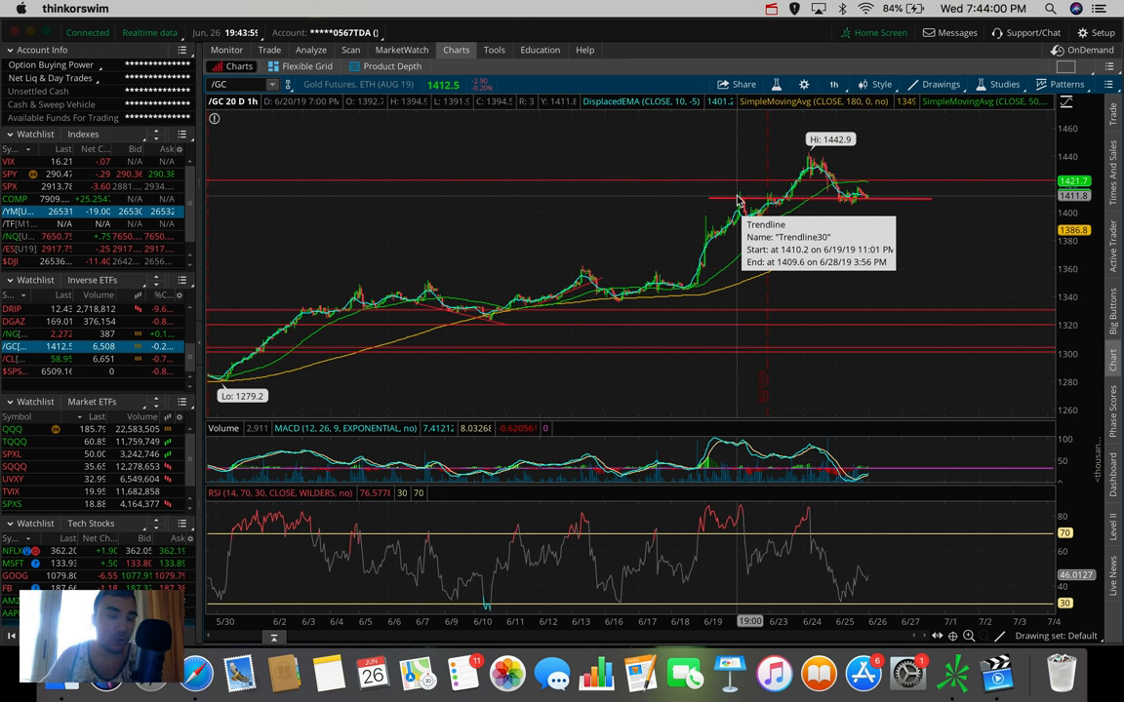
pyautogui.moveTo(784, 218)
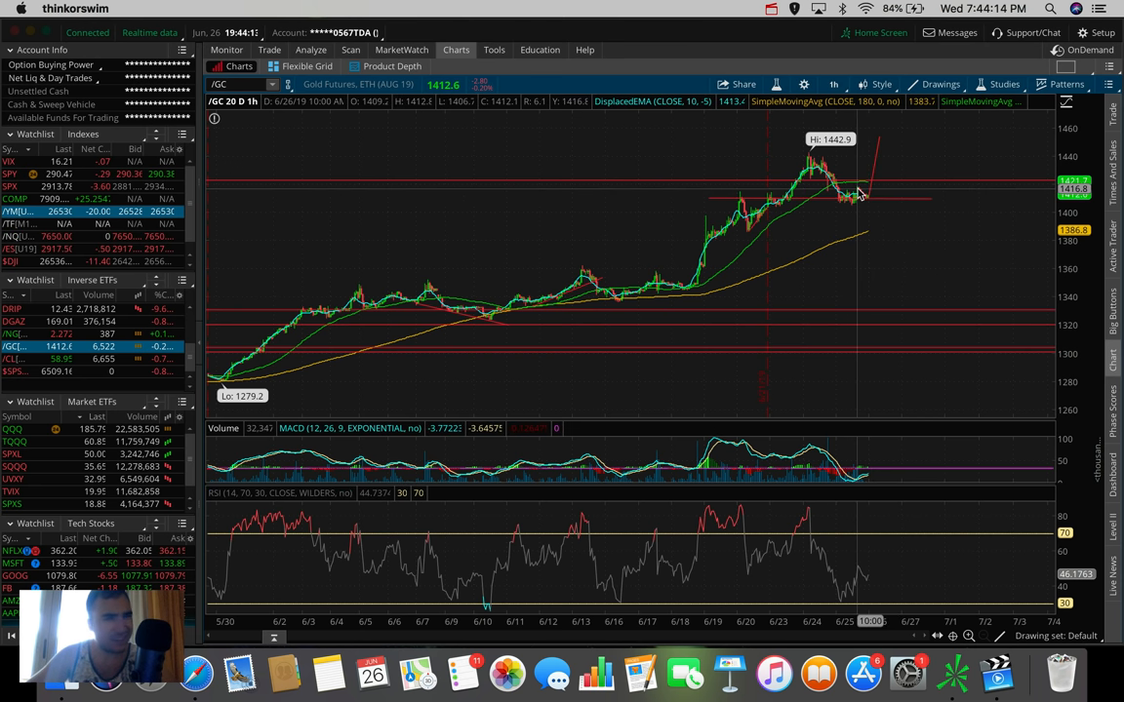
pyautogui.moveTo(870, 179)
pyautogui.write('JNUG')
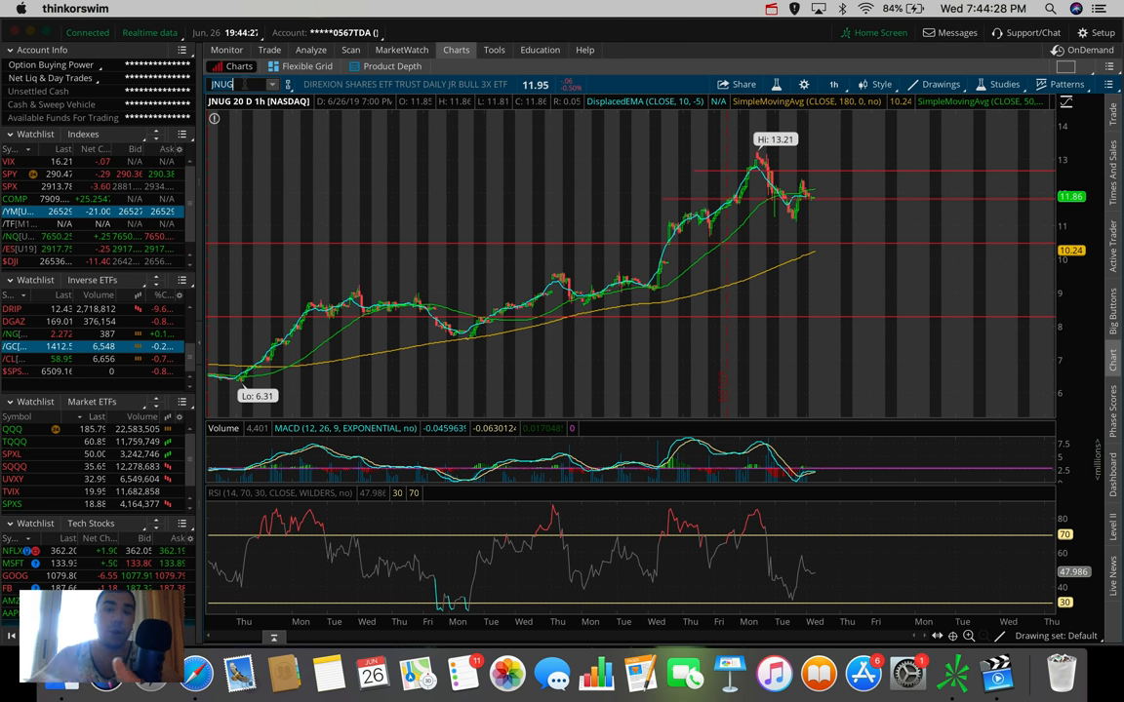
pyautogui.moveTo(820, 197)
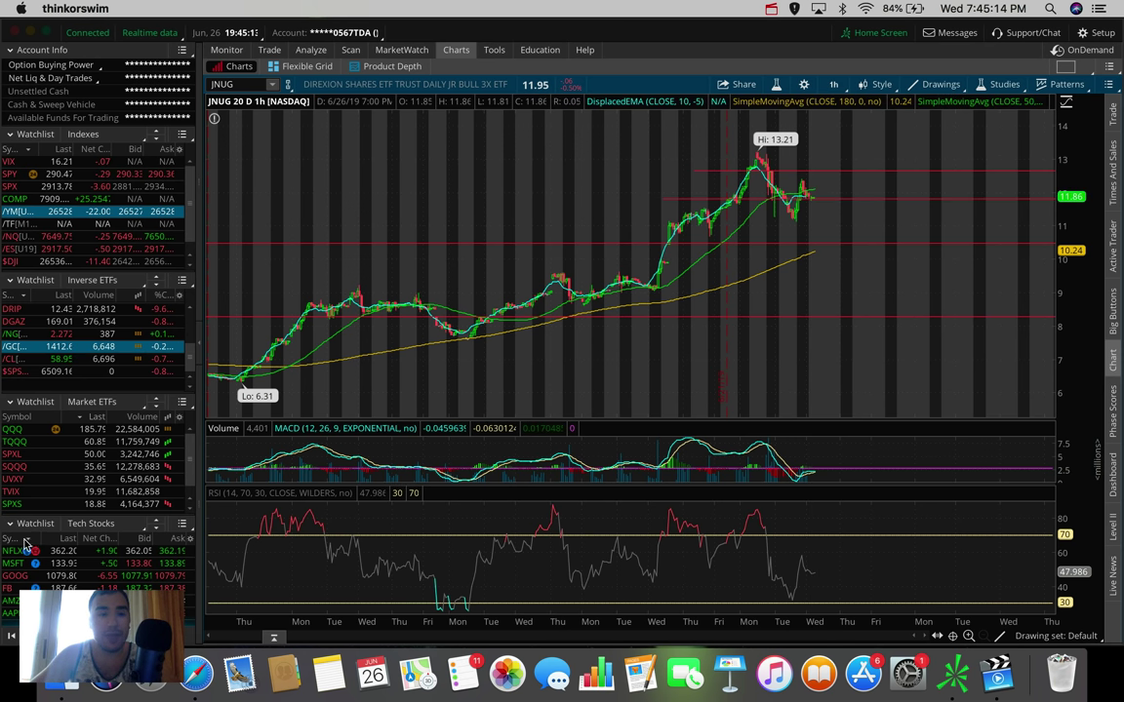
pyautogui.moveTo(29, 476)
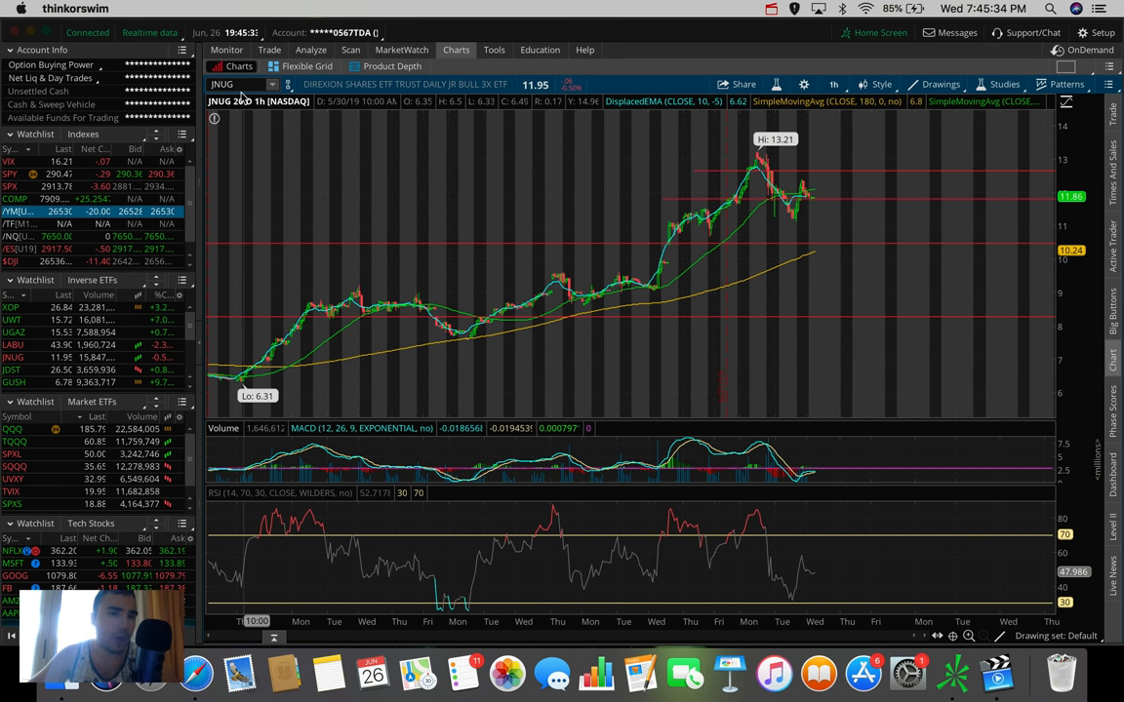
# Chart INTC in place of JNUG on 180 days of 4-hour bars
pyautogui.write('INTC')
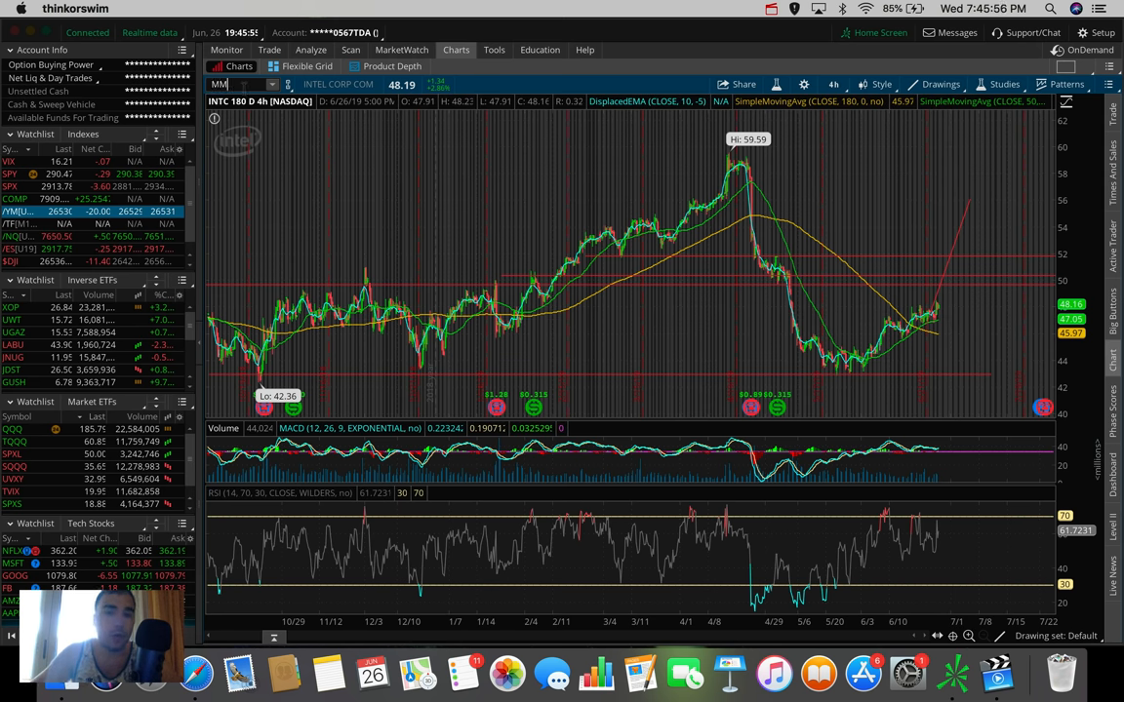
# Chart 3M (MMM) over 180 days of 4-hour bars, replacing Intel
pyautogui.write('MMM')
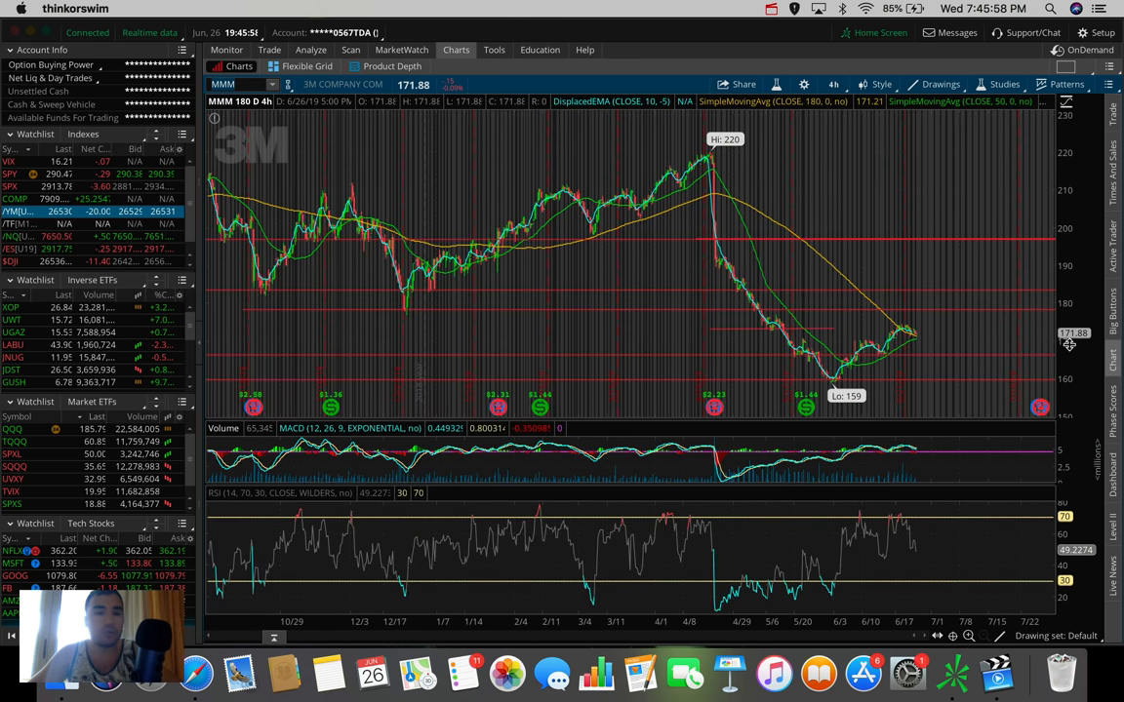
pyautogui.moveTo(905, 322)
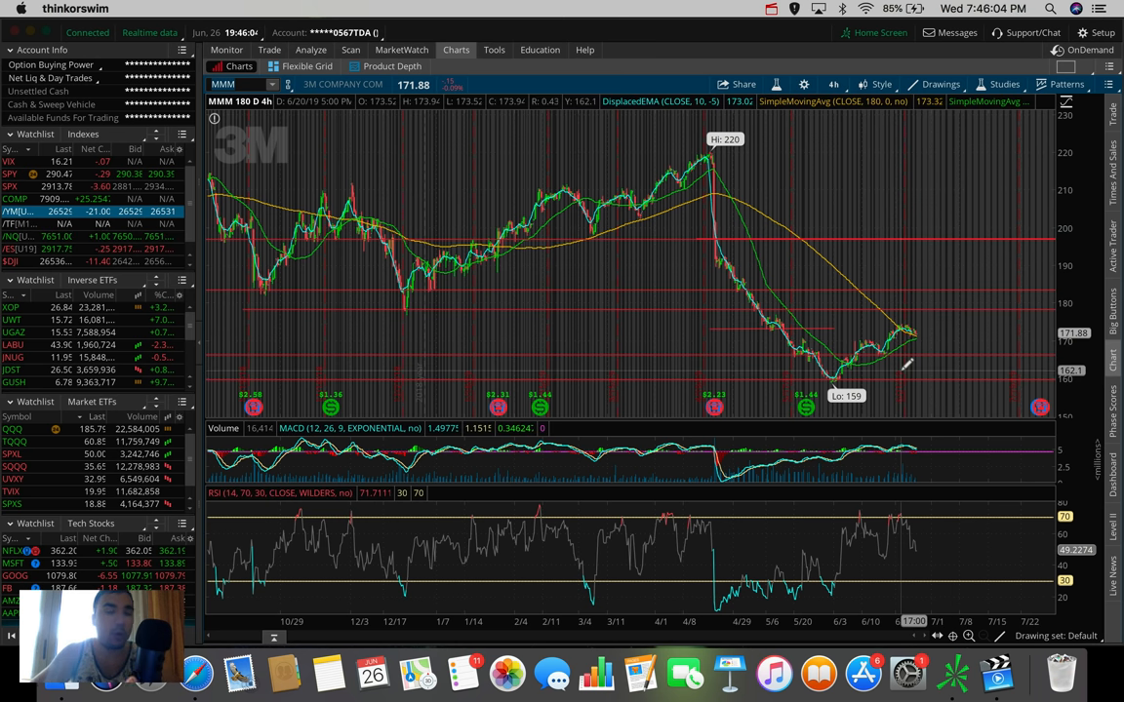
pyautogui.moveTo(921, 322)
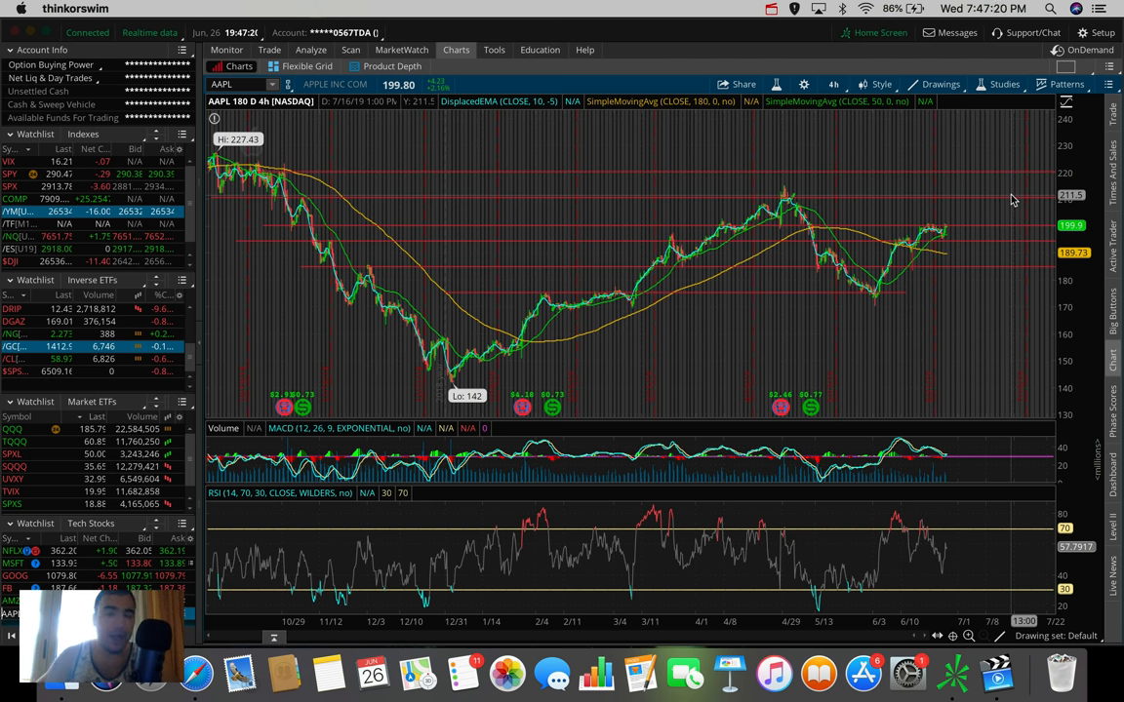
pyautogui.moveTo(972, 219)
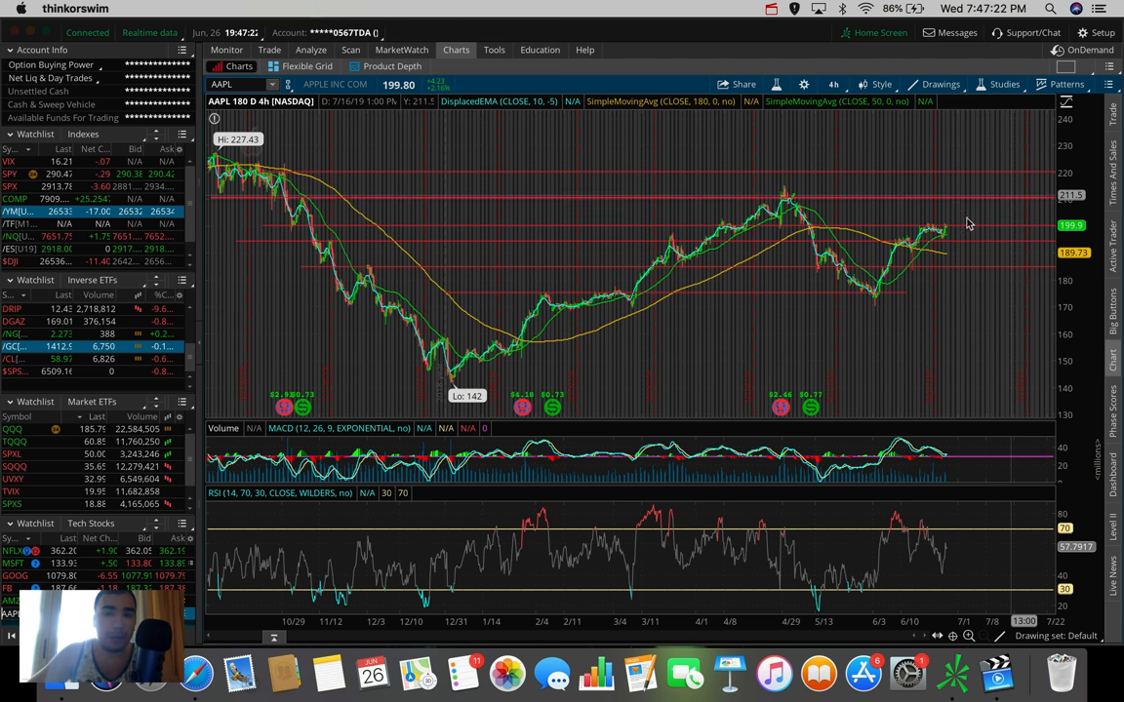
pyautogui.moveTo(964, 226)
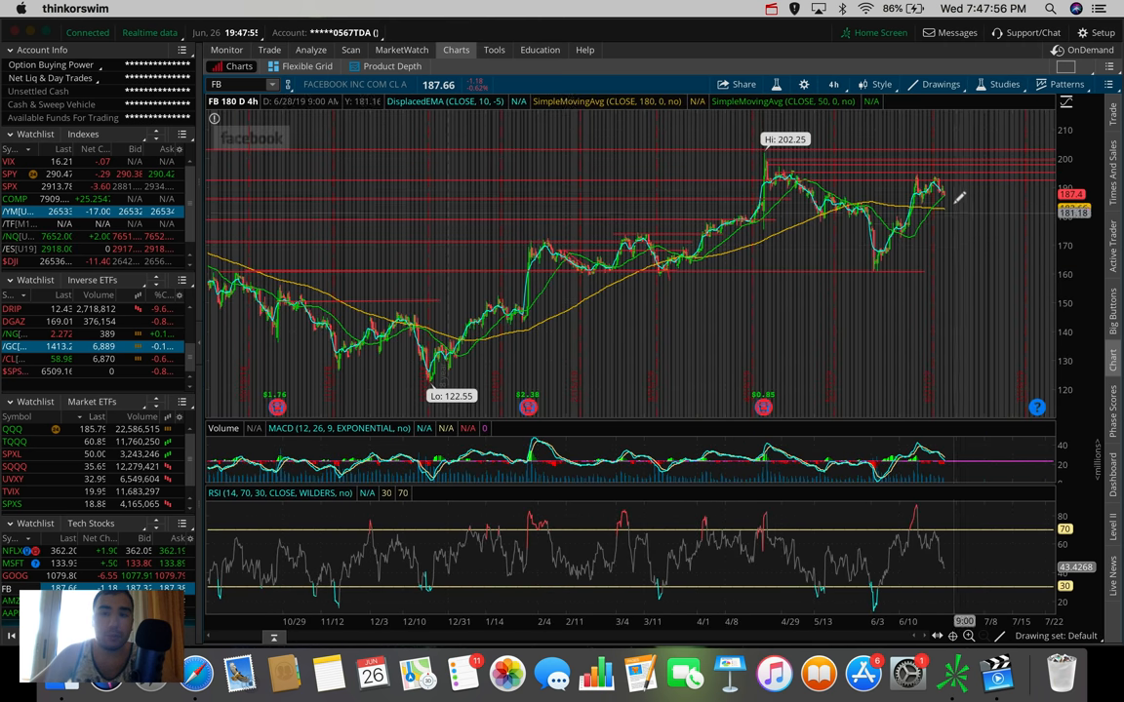
pyautogui.moveTo(952, 179)
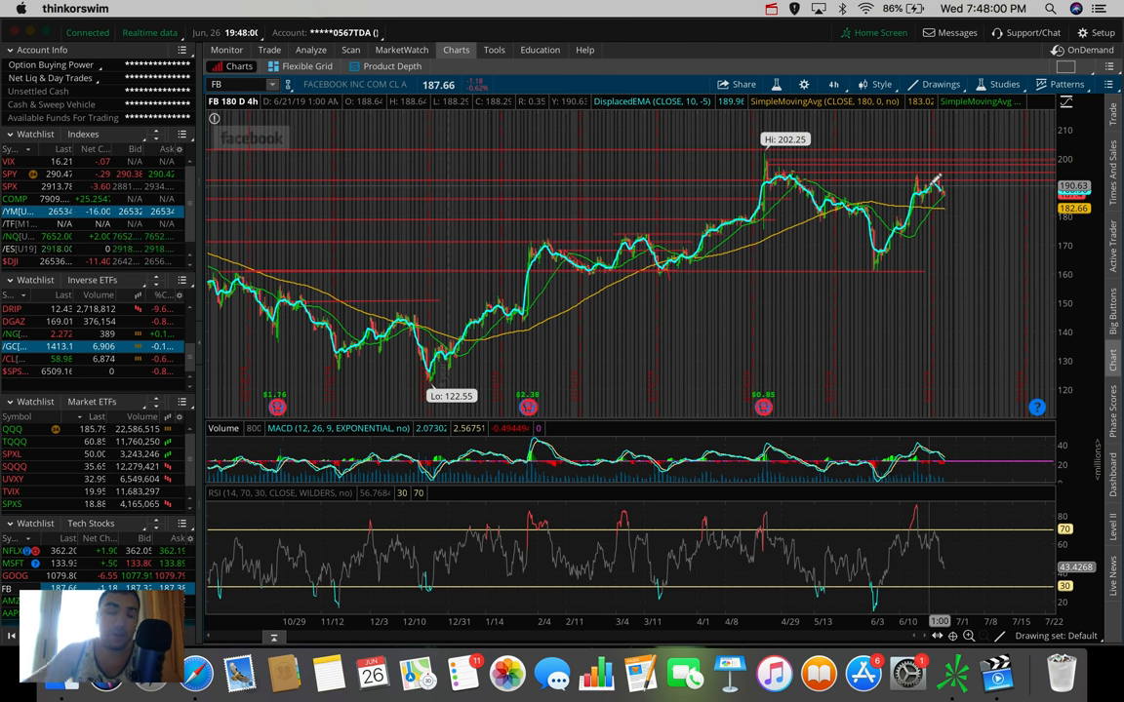
pyautogui.moveTo(878, 238)
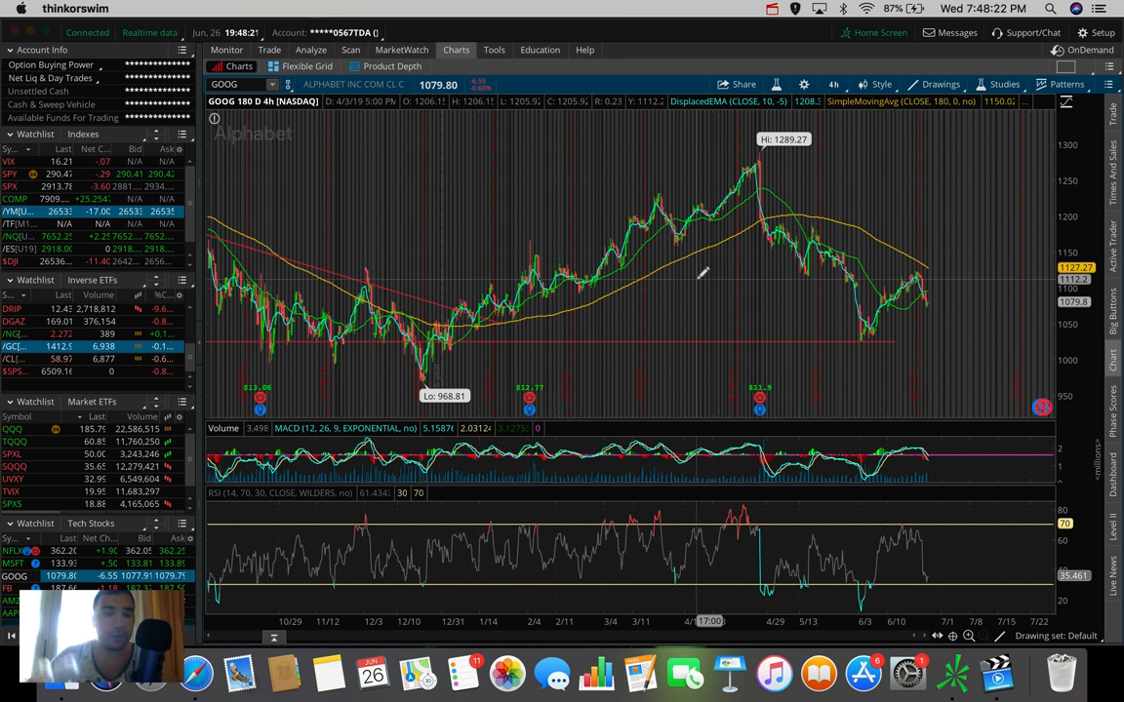
pyautogui.moveTo(341, 429)
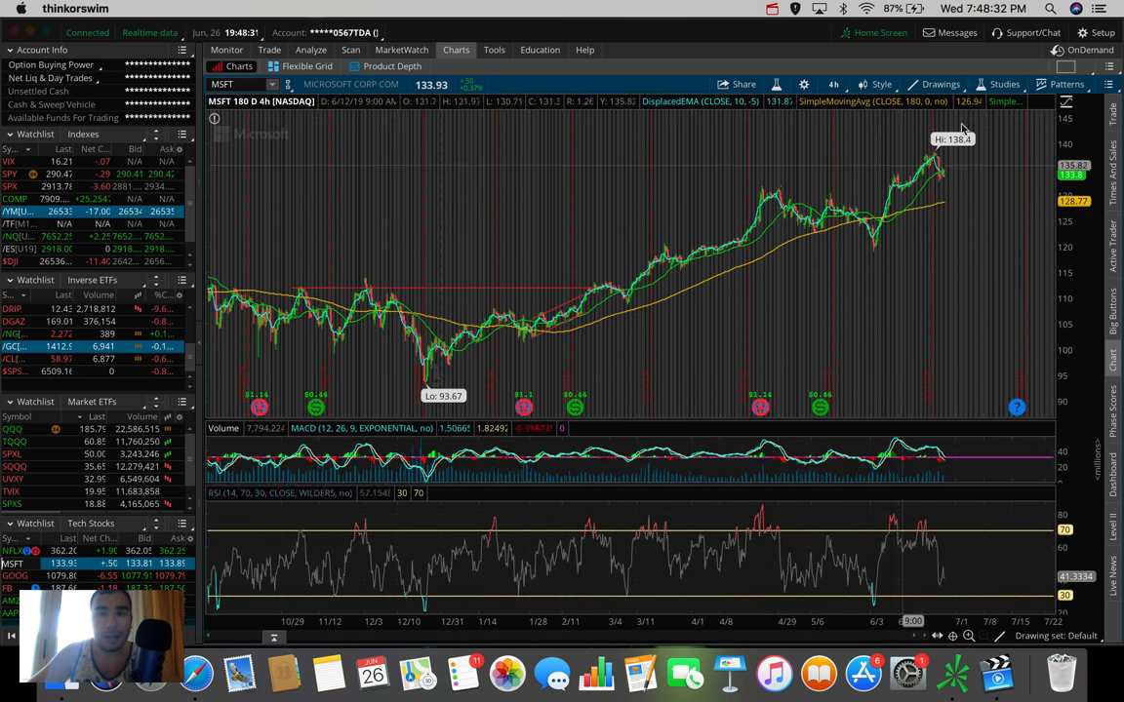
pyautogui.moveTo(932, 141)
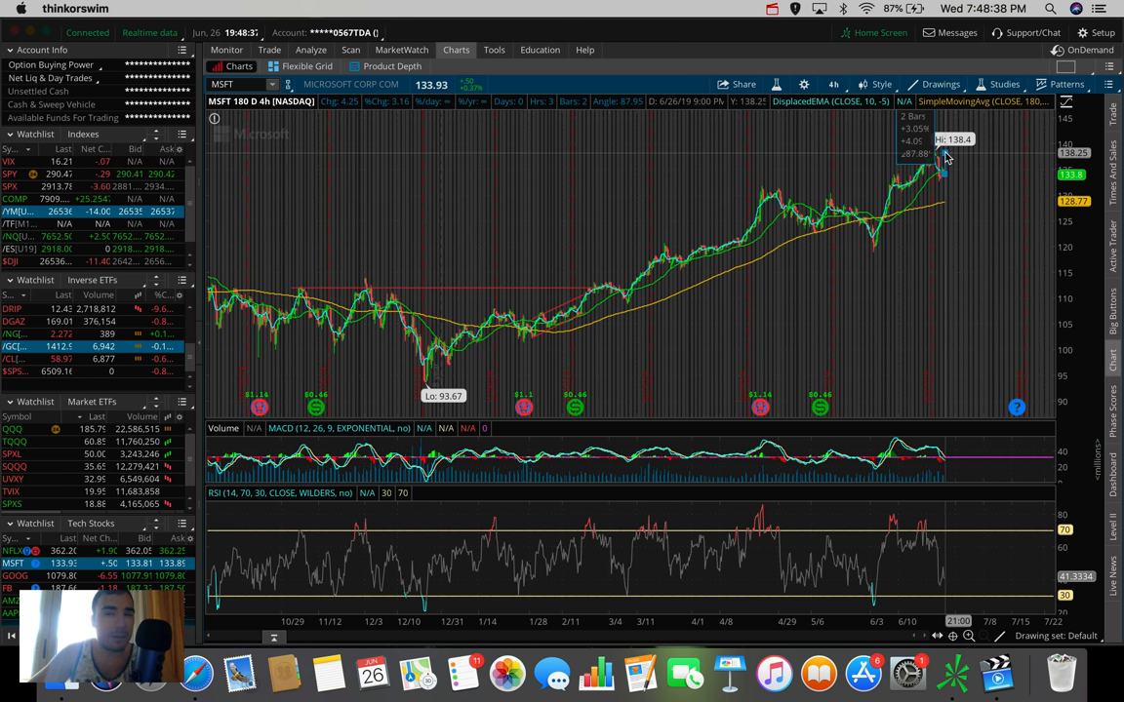
pyautogui.moveTo(952, 180)
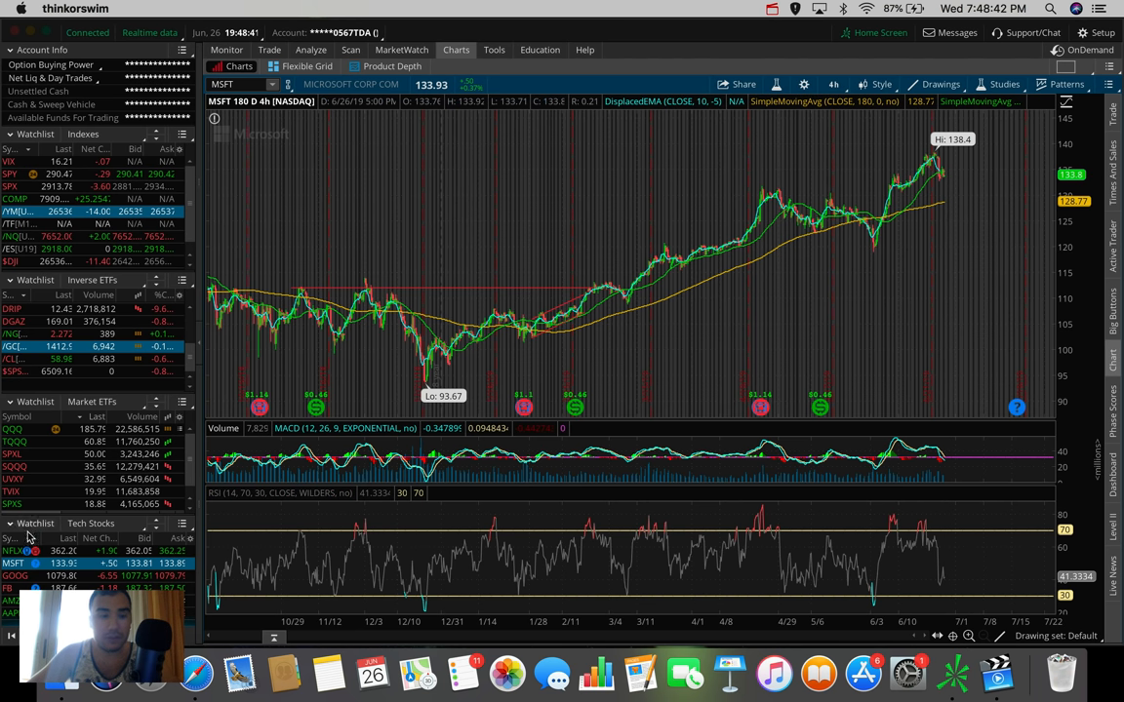
# Bring up Netflix (NFLX) on the 180-day 4-hour chart after reviewing GOOG and MSFT
pyautogui.click(12, 548)
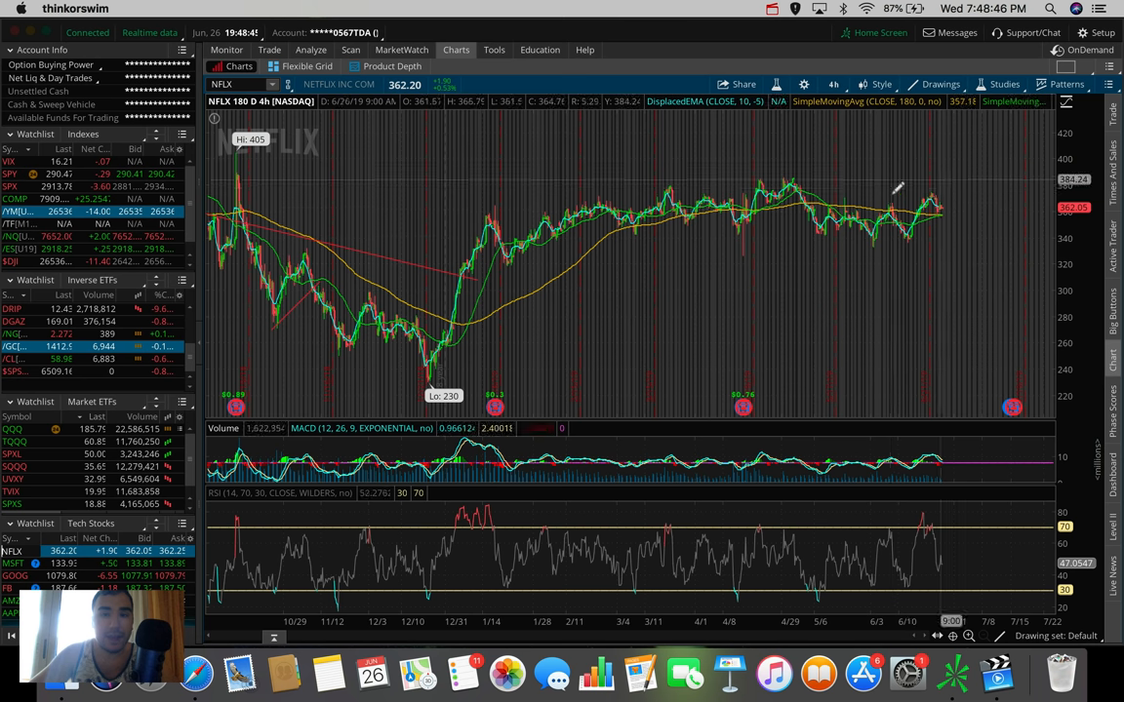
pyautogui.moveTo(602, 180)
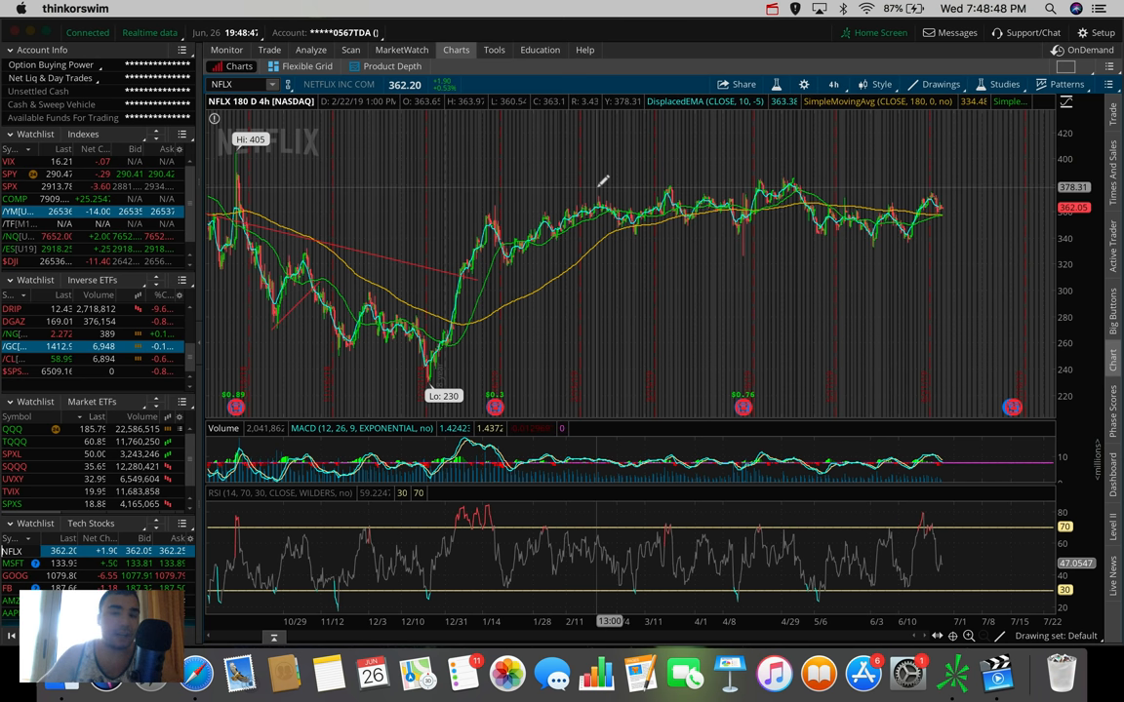